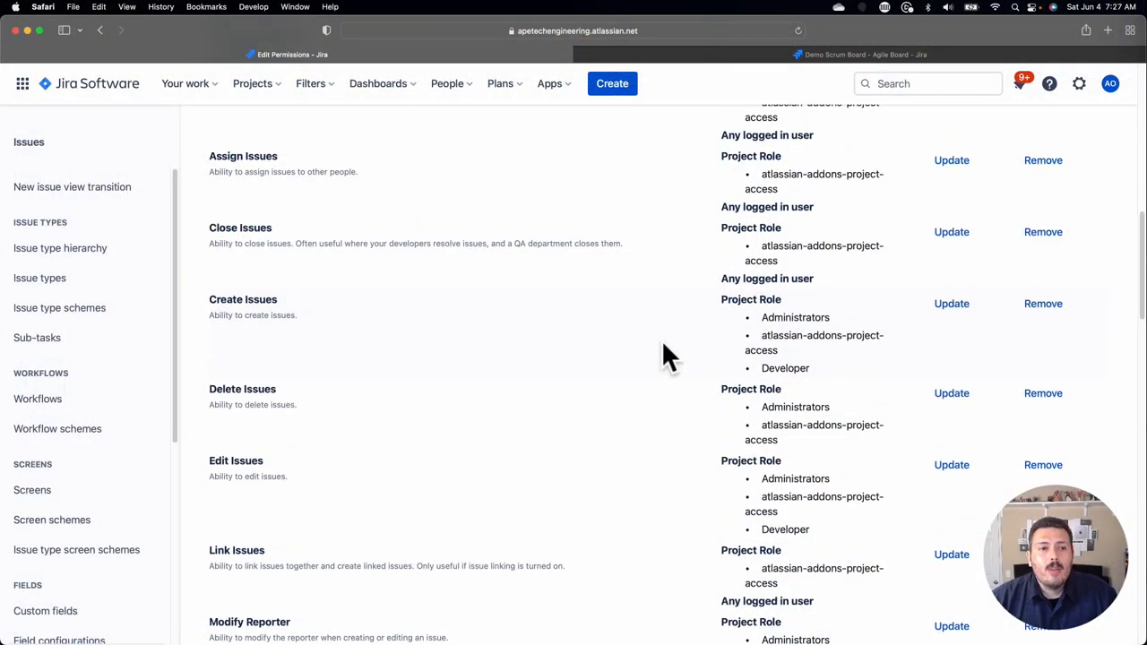
scroll("up", 3)
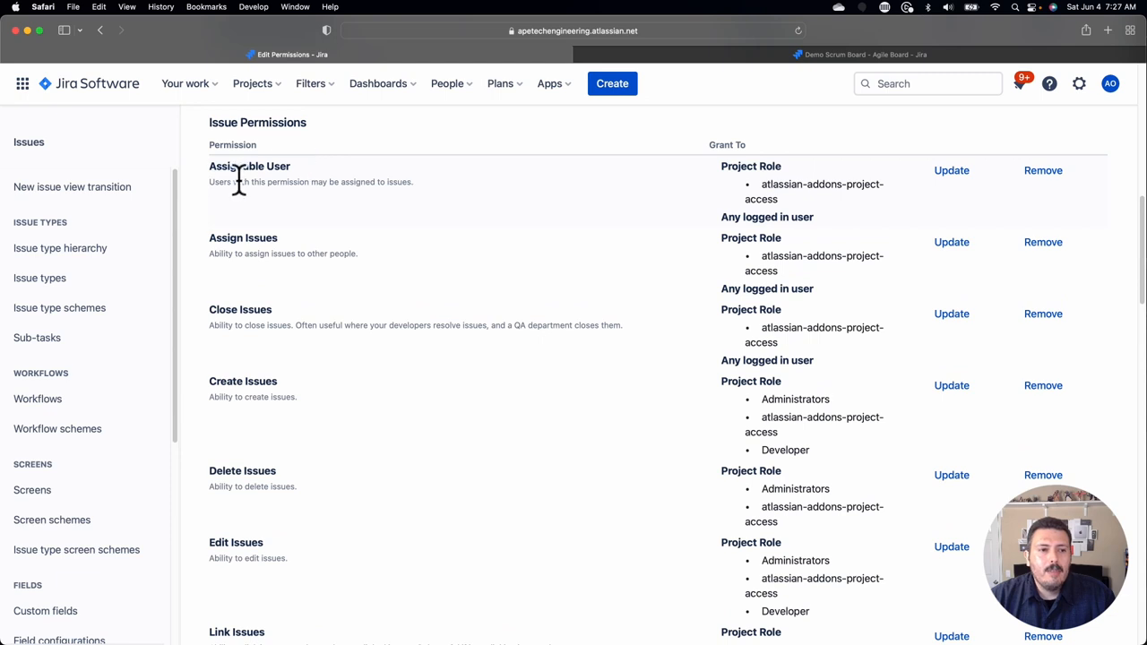
mouse_move(296, 206)
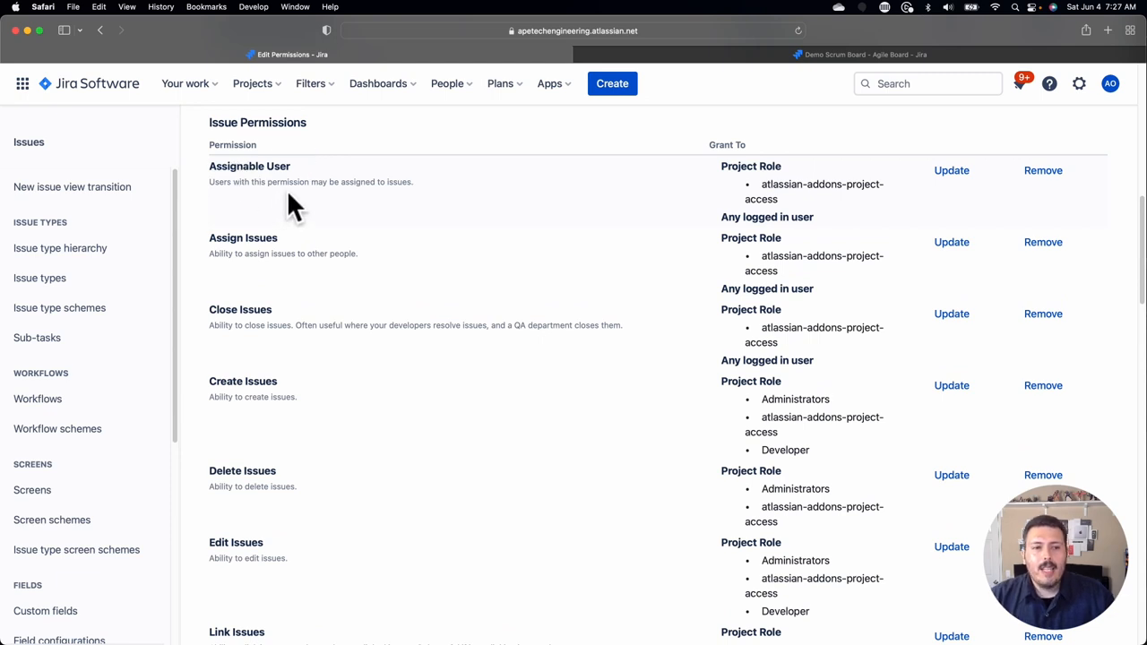
mouse_move(290, 183)
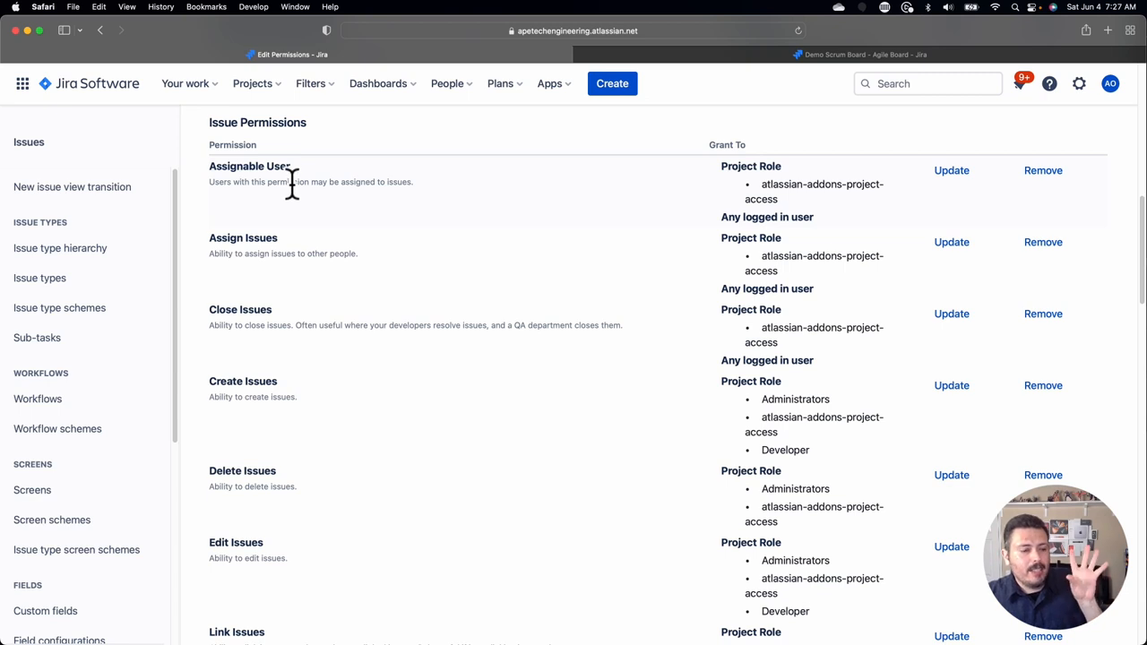
mouse_move(11, 97)
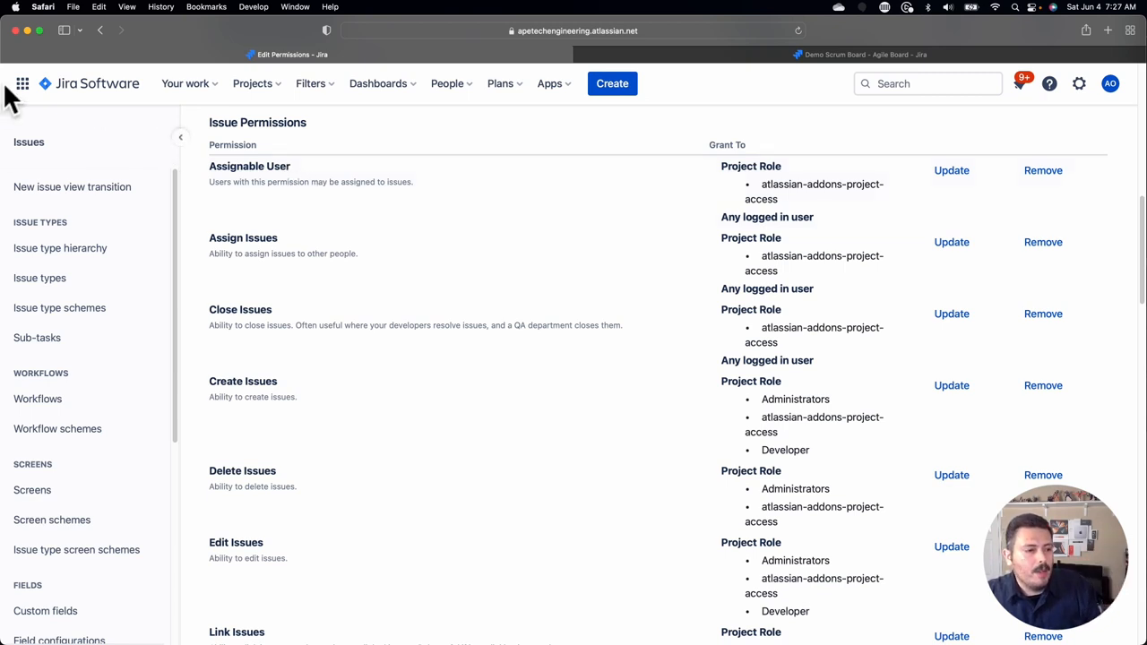
mouse_move(339, 278)
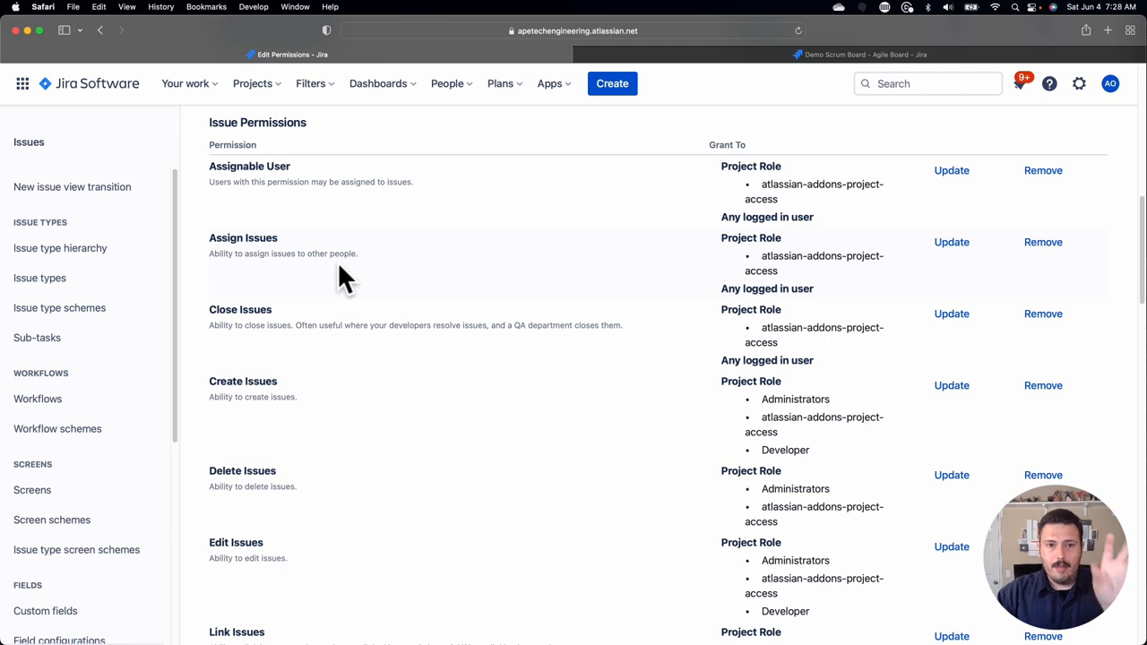
scroll("down", 3)
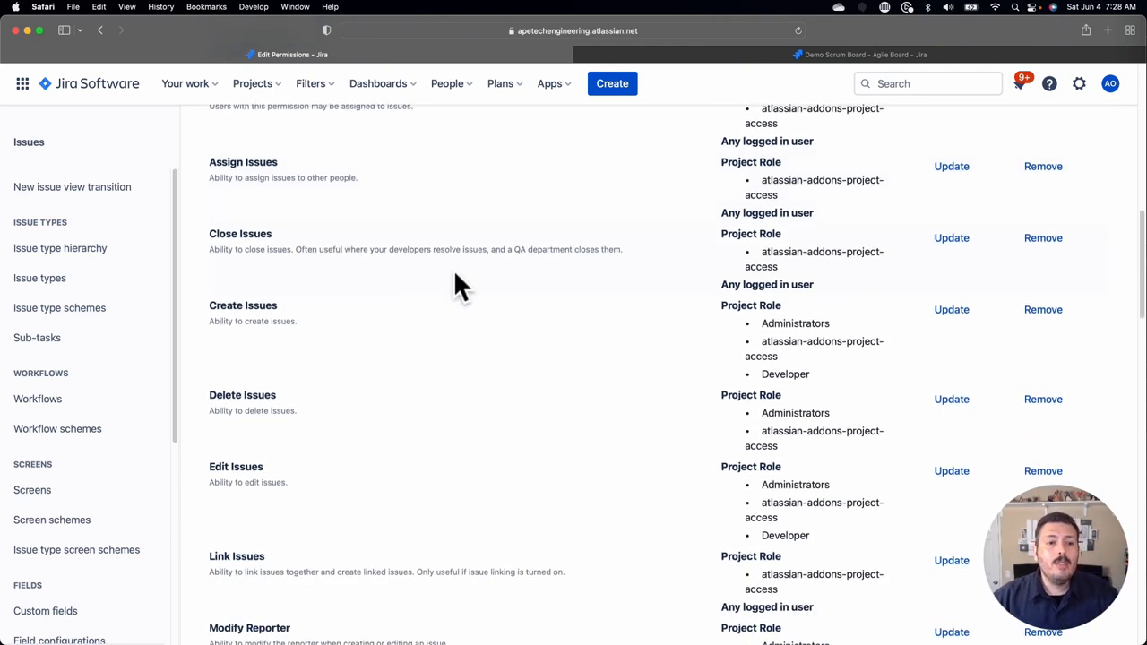
mouse_move(464, 285)
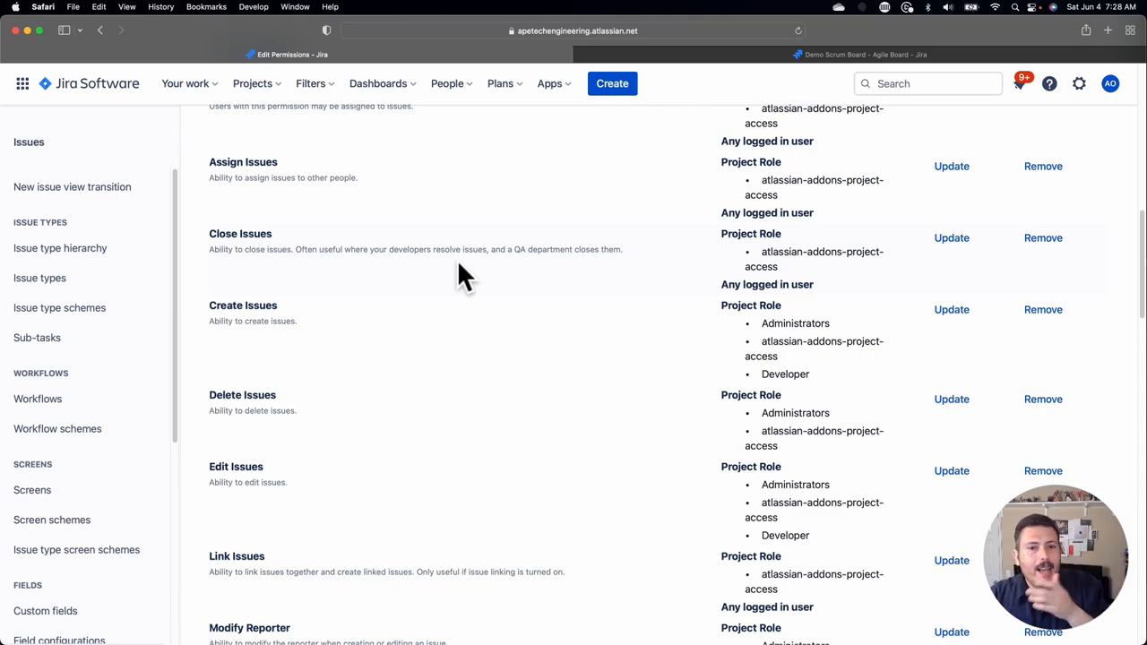
scroll("down", 3)
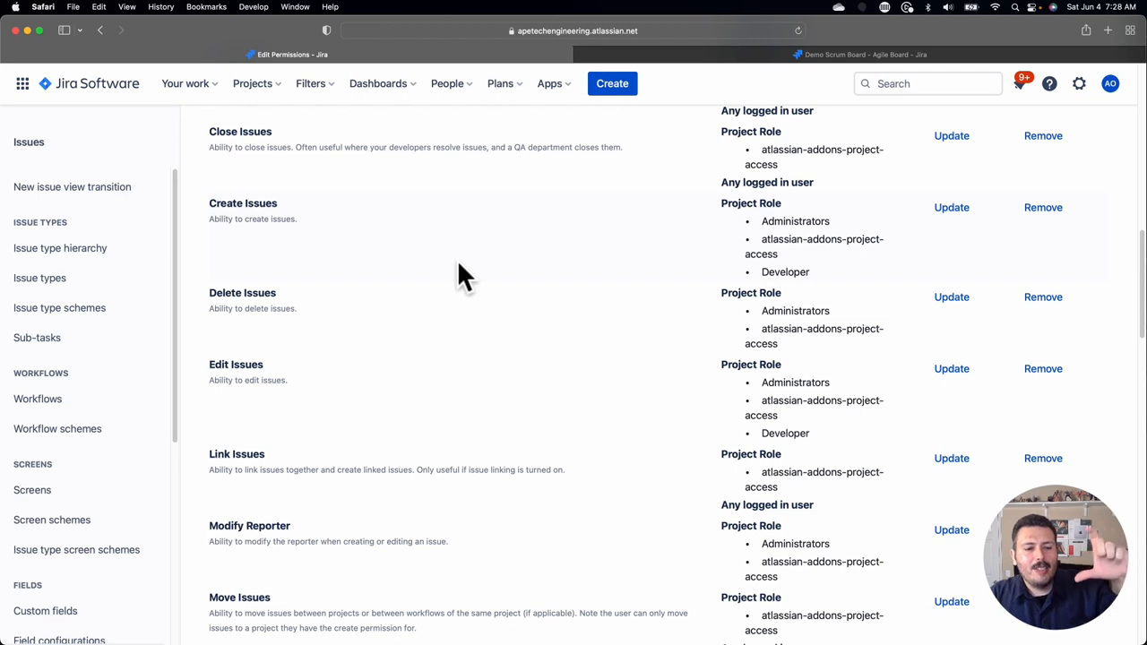
mouse_move(463, 296)
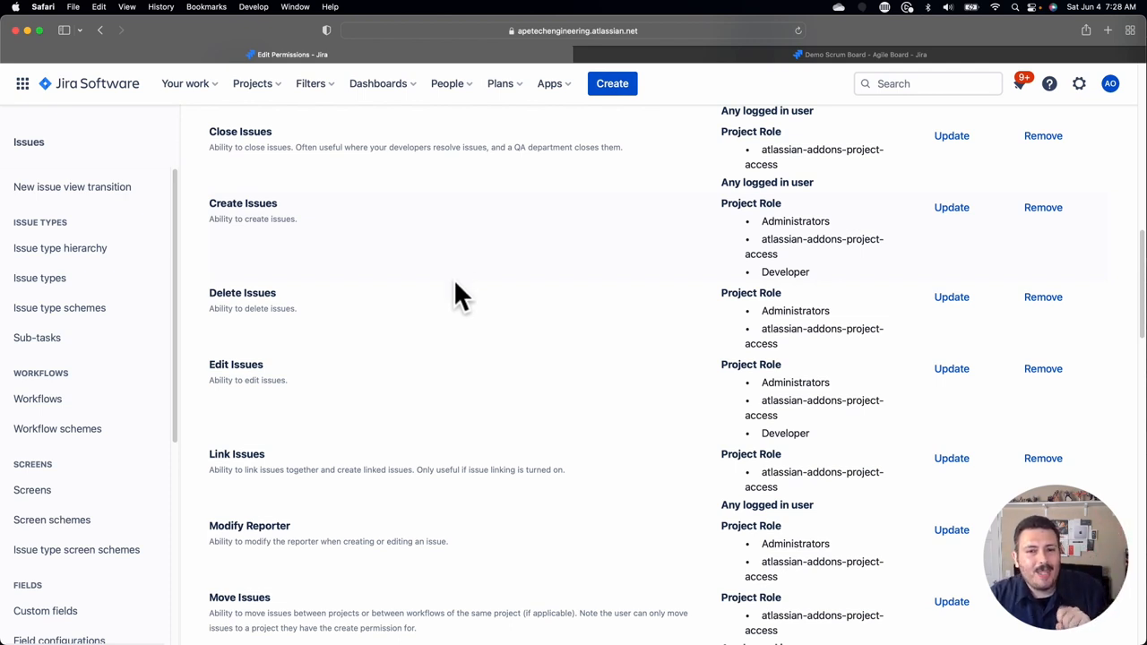
scroll("down", 3)
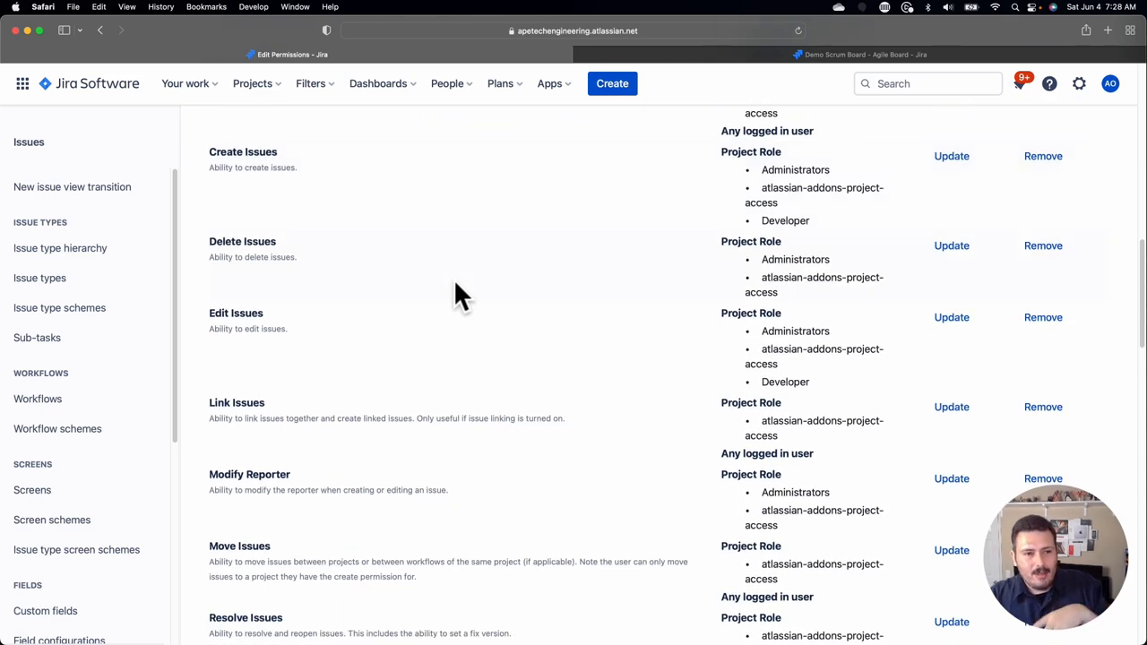
mouse_move(414, 236)
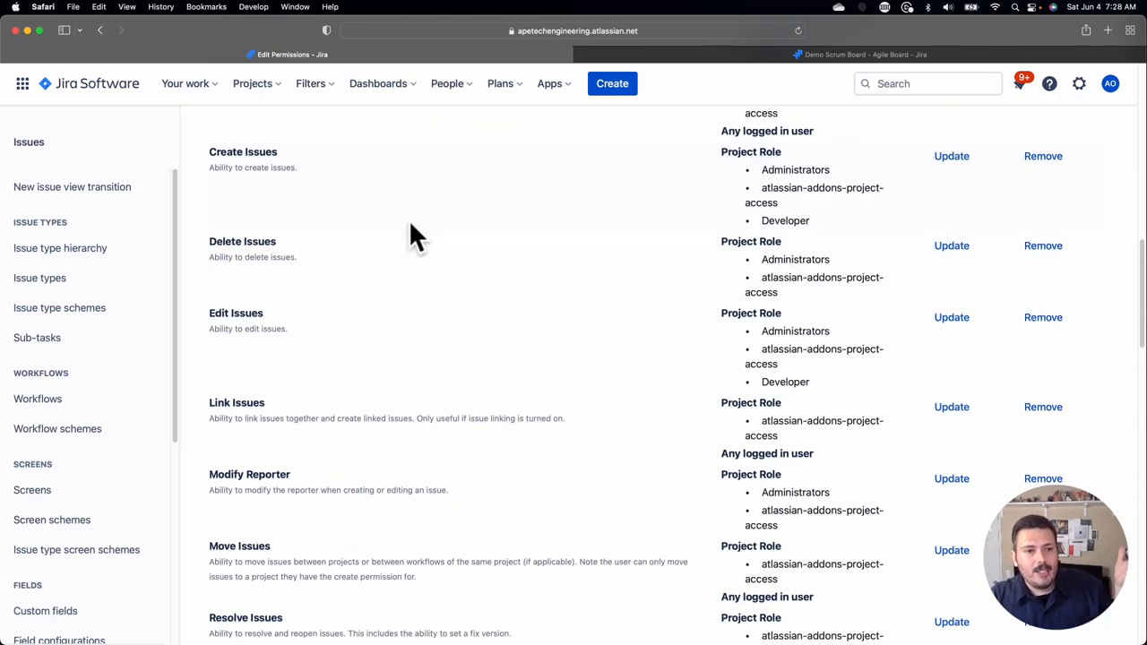
scroll("down", 3)
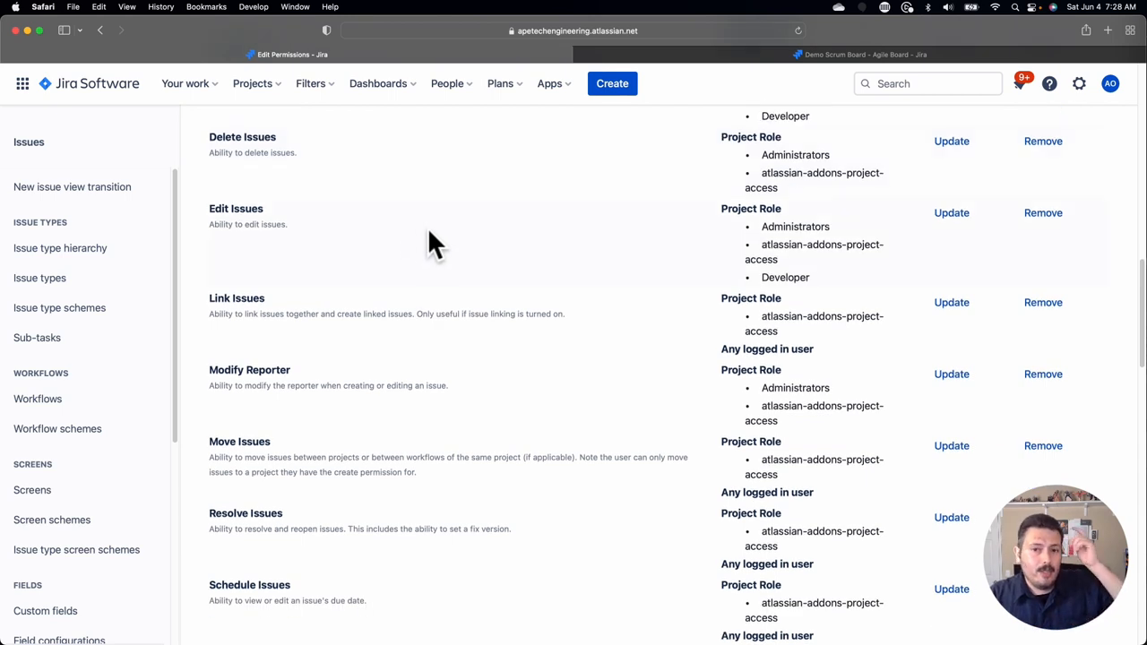
mouse_move(518, 240)
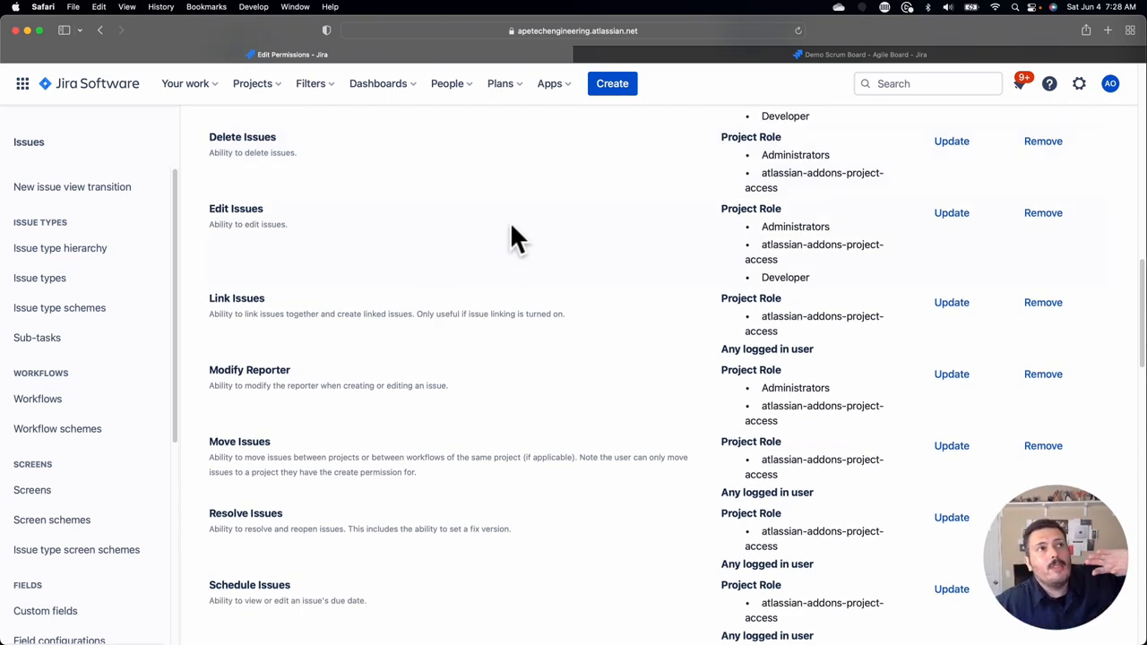
mouse_move(573, 287)
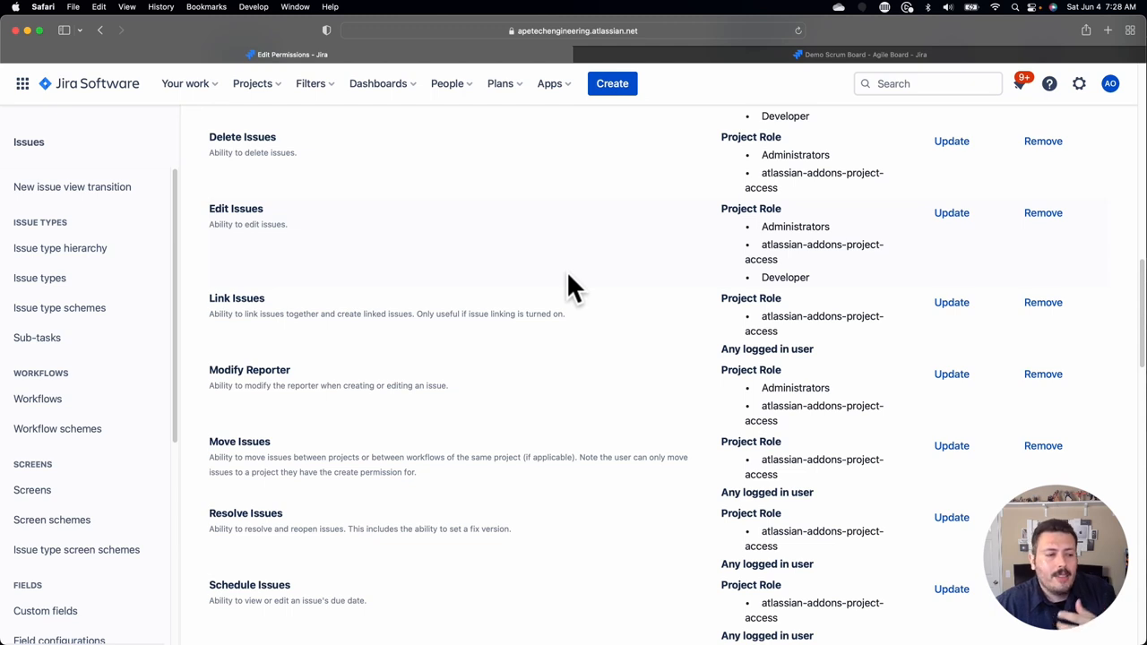
mouse_move(731, 322)
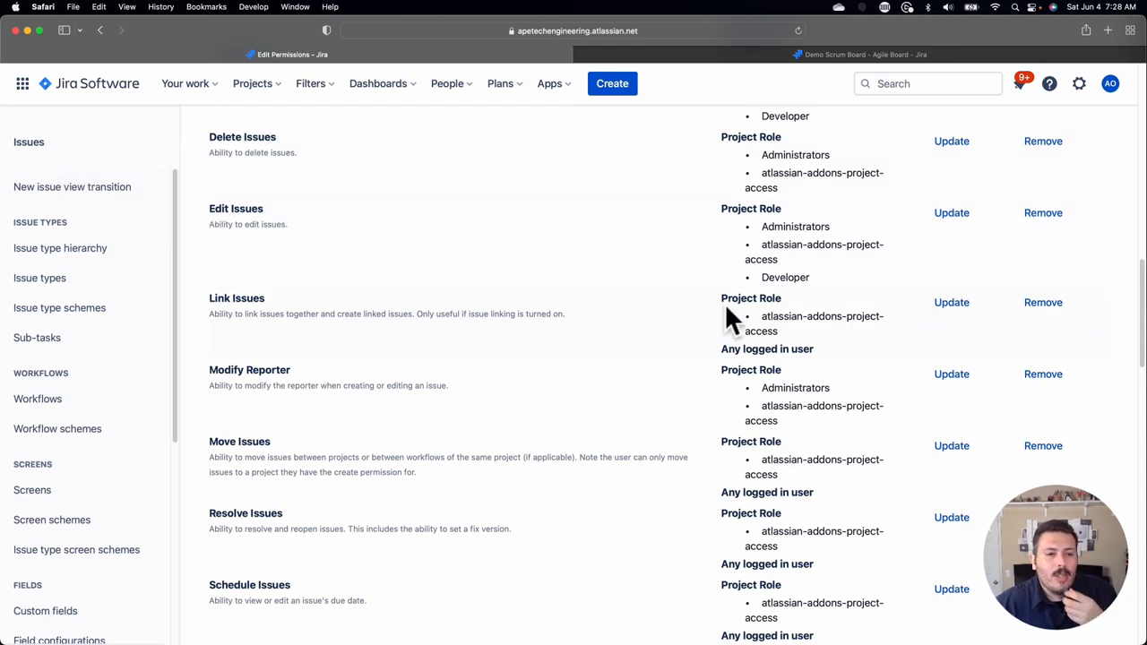
scroll("down", 3)
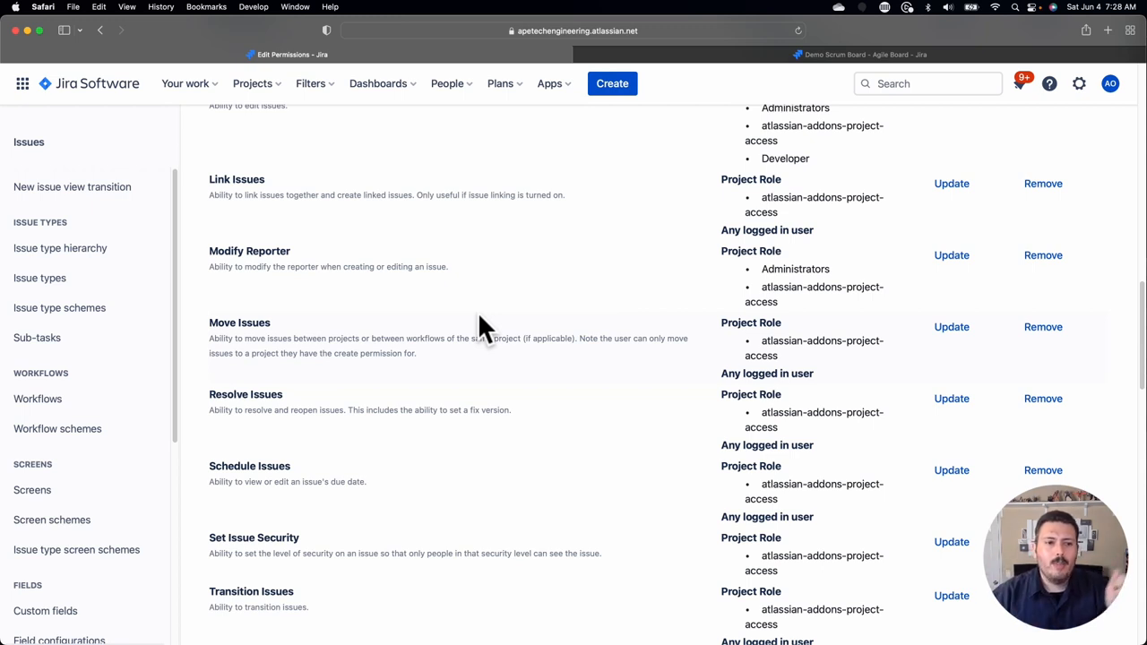
mouse_move(484, 296)
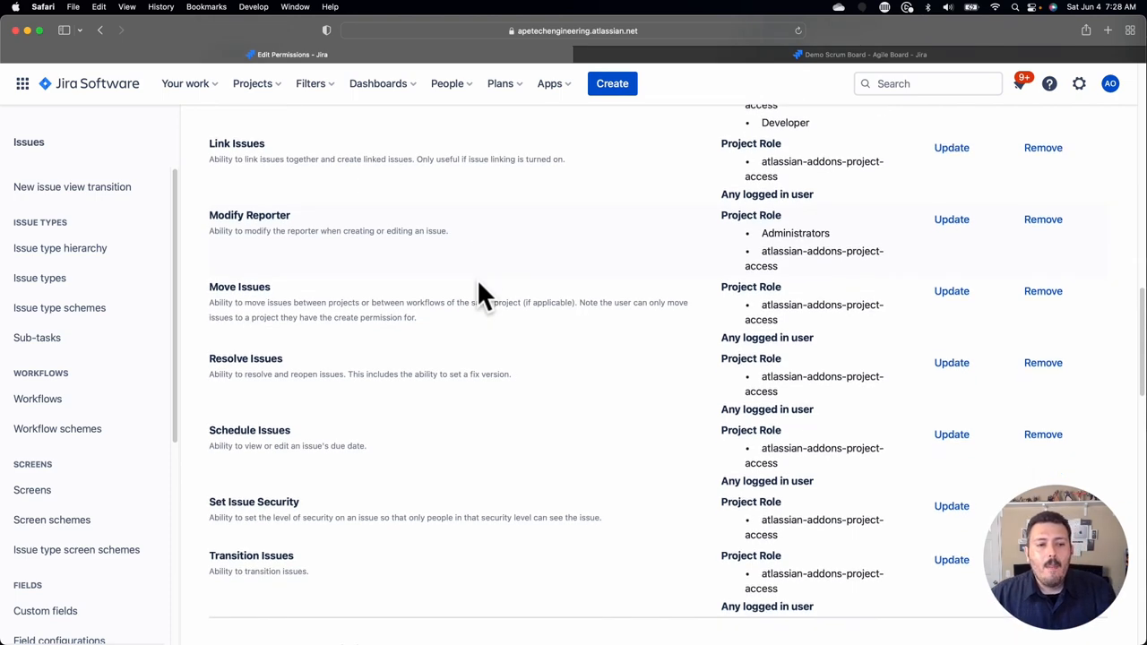
scroll("down", 3)
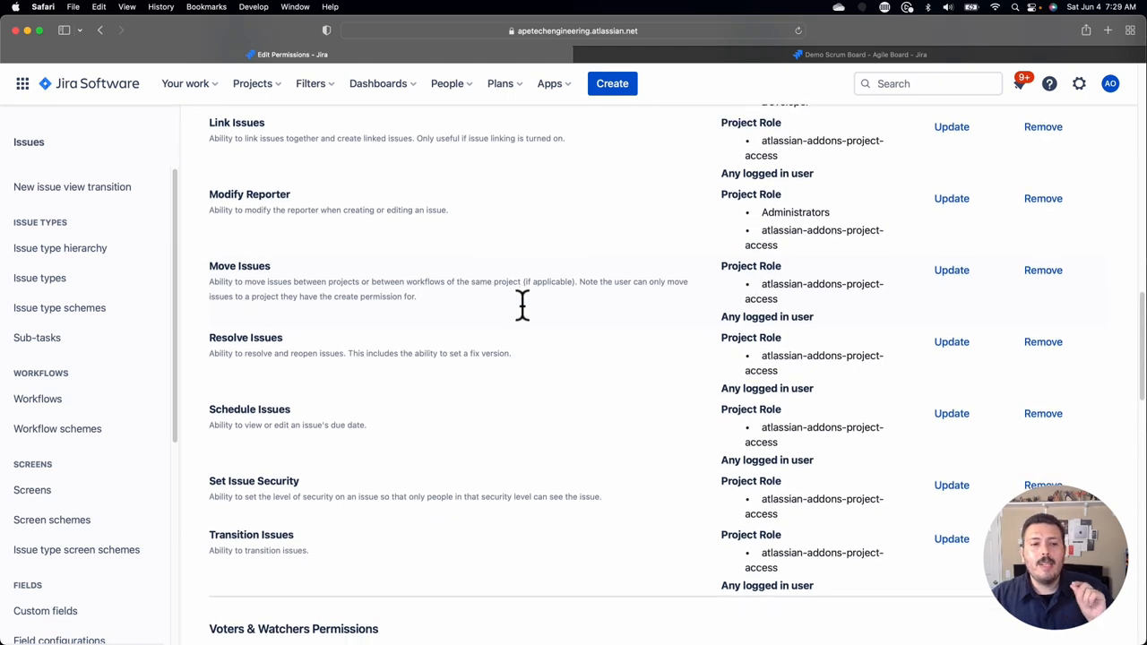
mouse_move(529, 319)
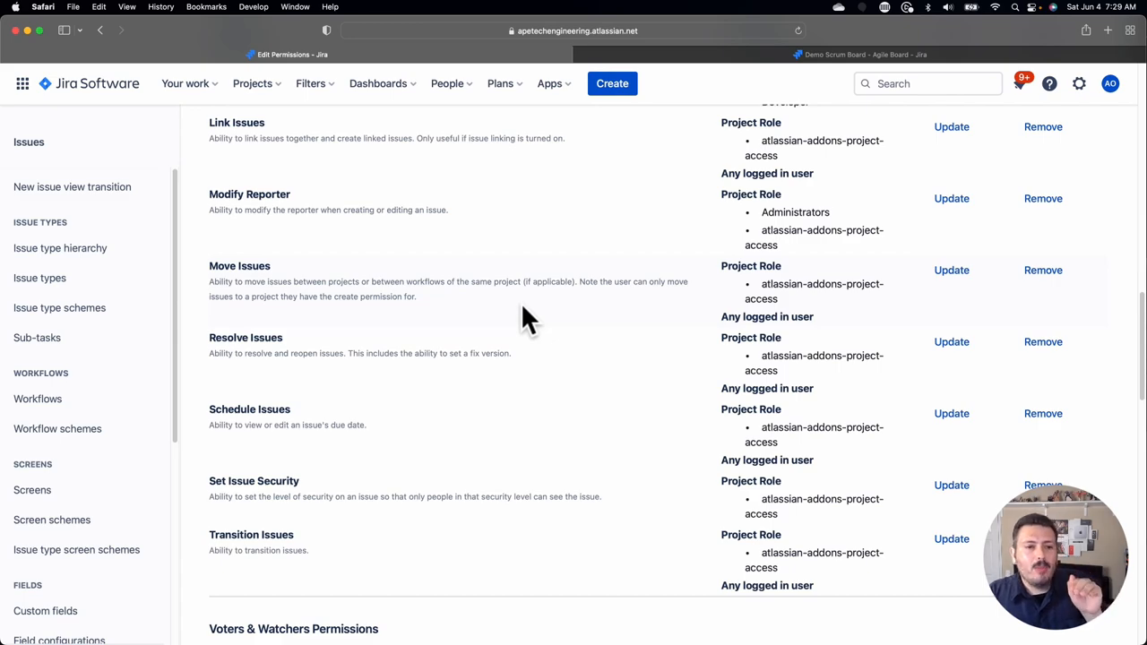
mouse_move(549, 319)
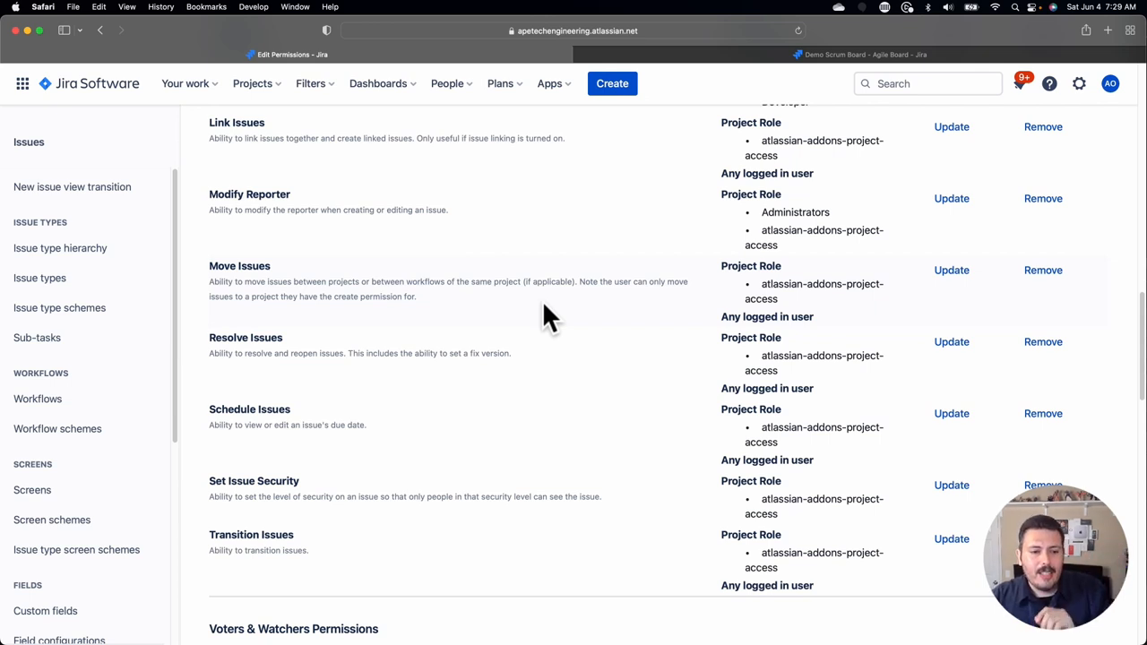
scroll("down", 3)
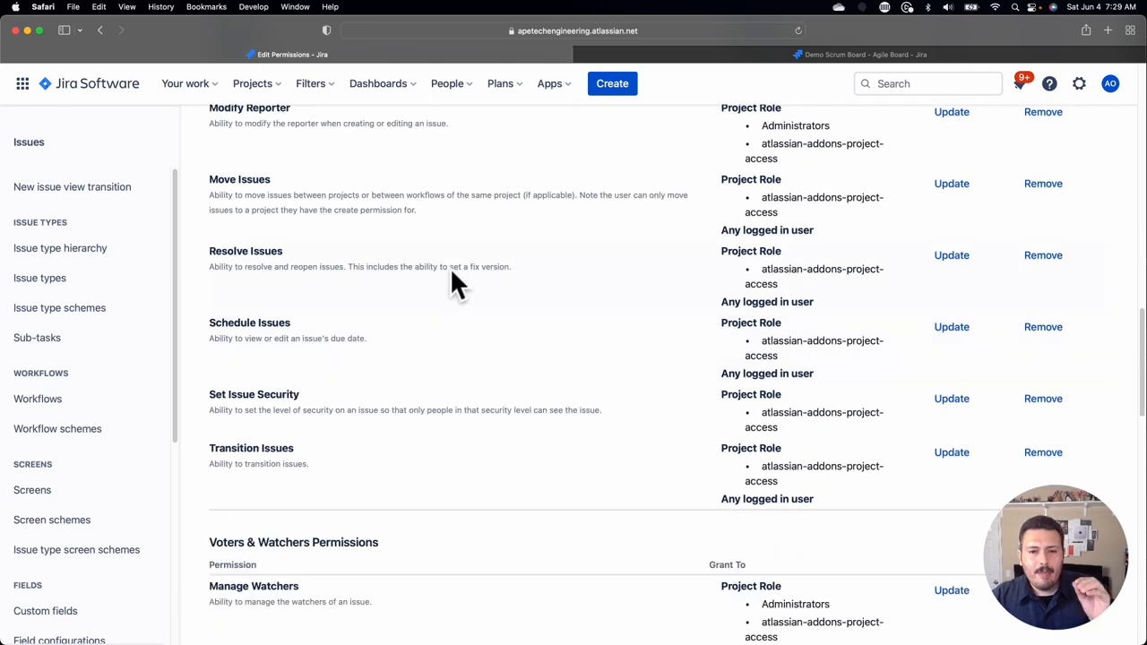
mouse_move(512, 291)
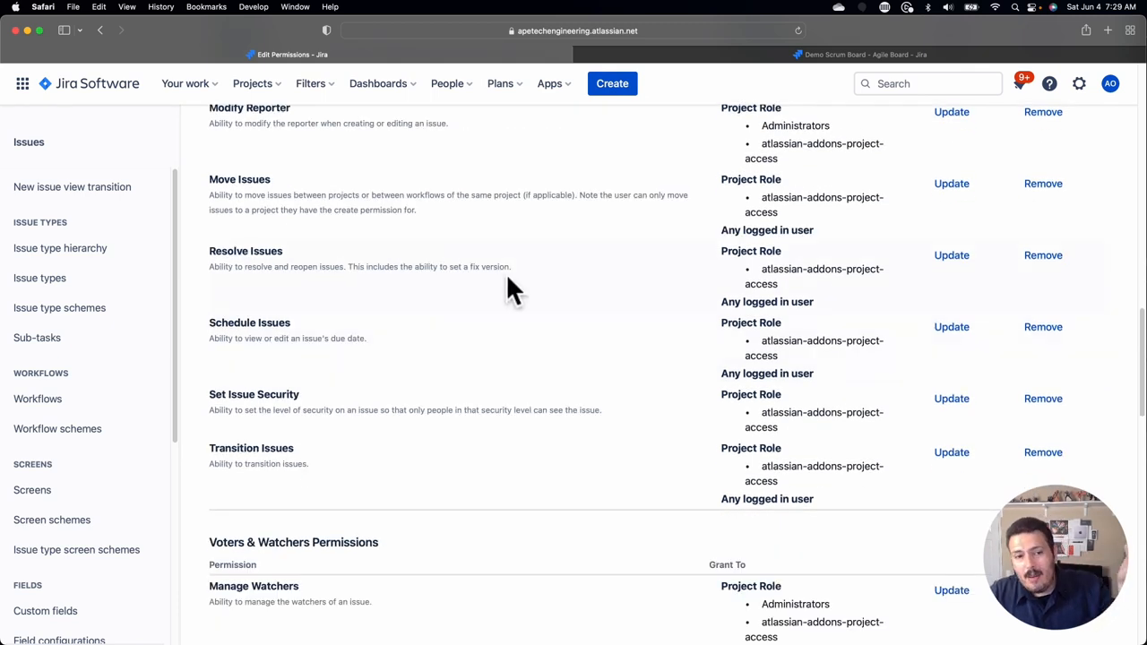
mouse_move(433, 273)
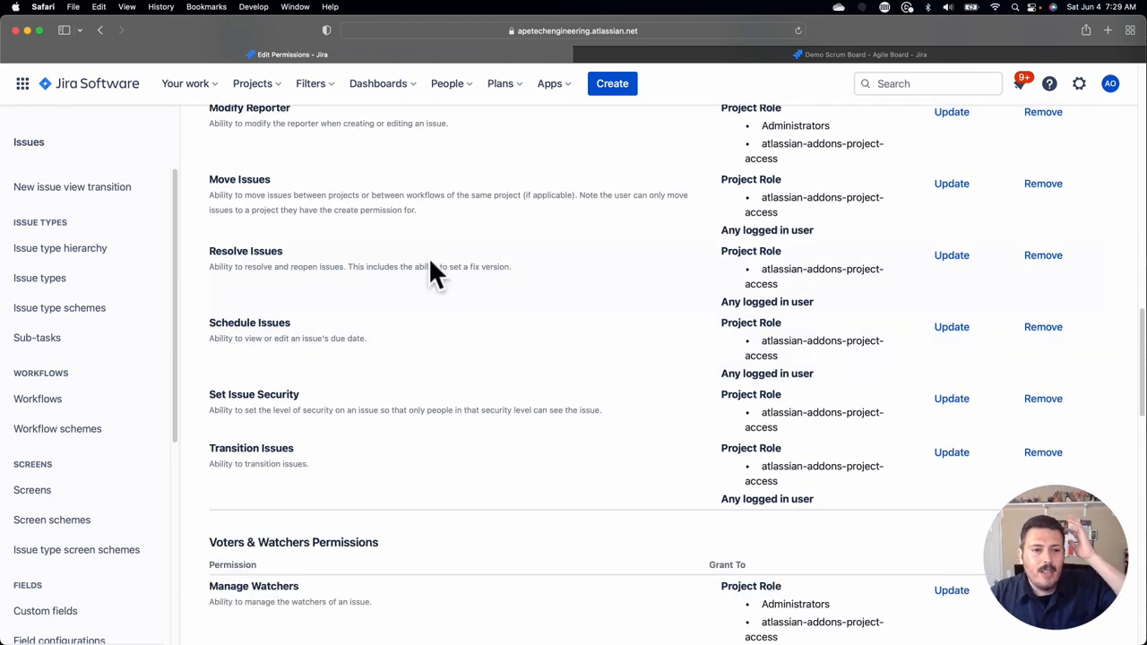
mouse_move(440, 265)
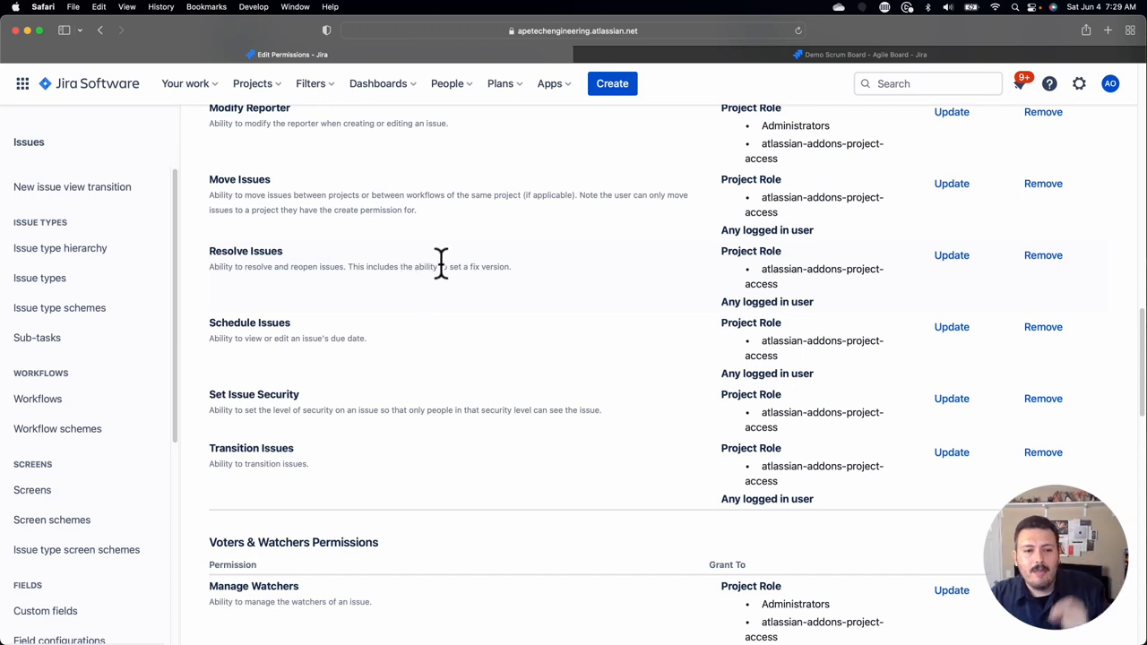
scroll("down", 3)
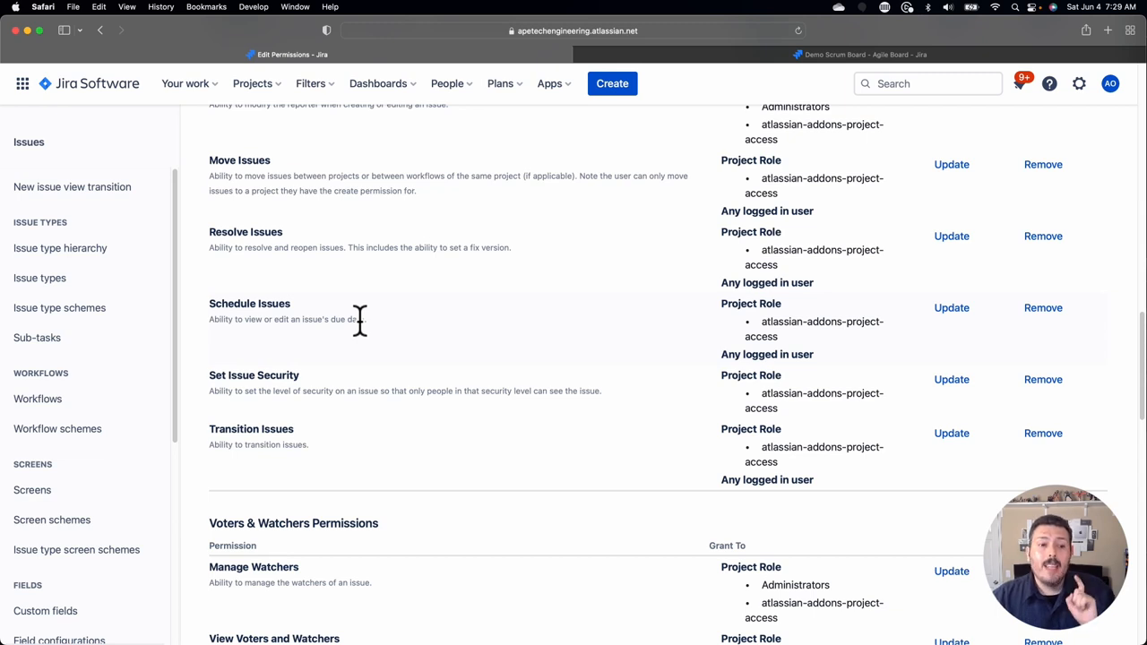
scroll("down", 3)
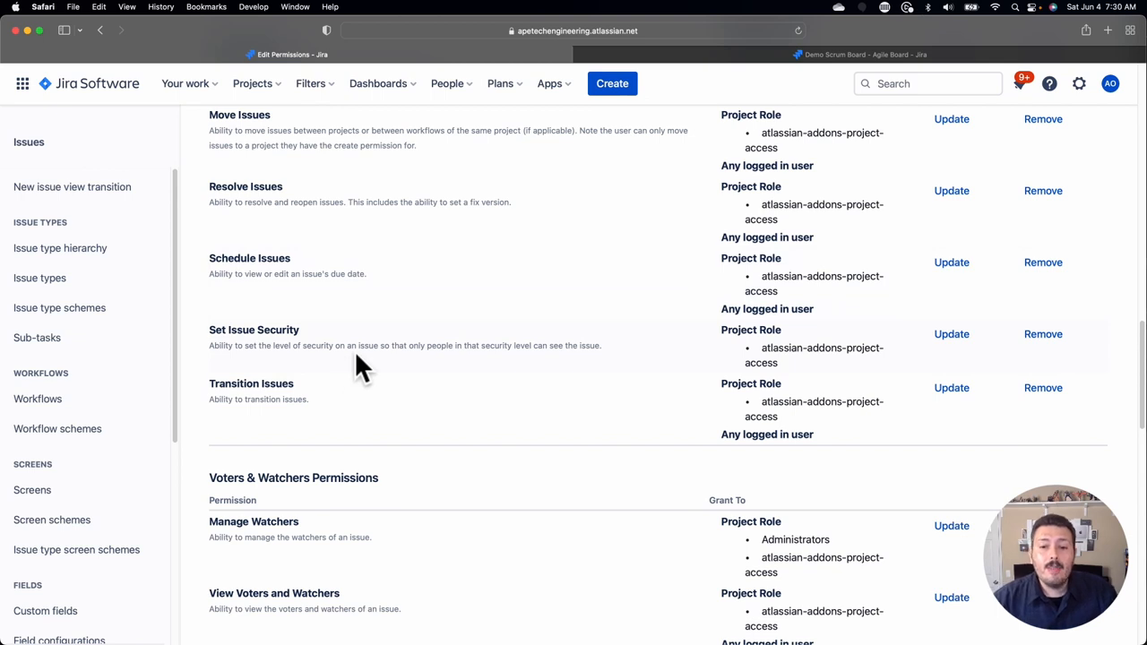
mouse_move(376, 376)
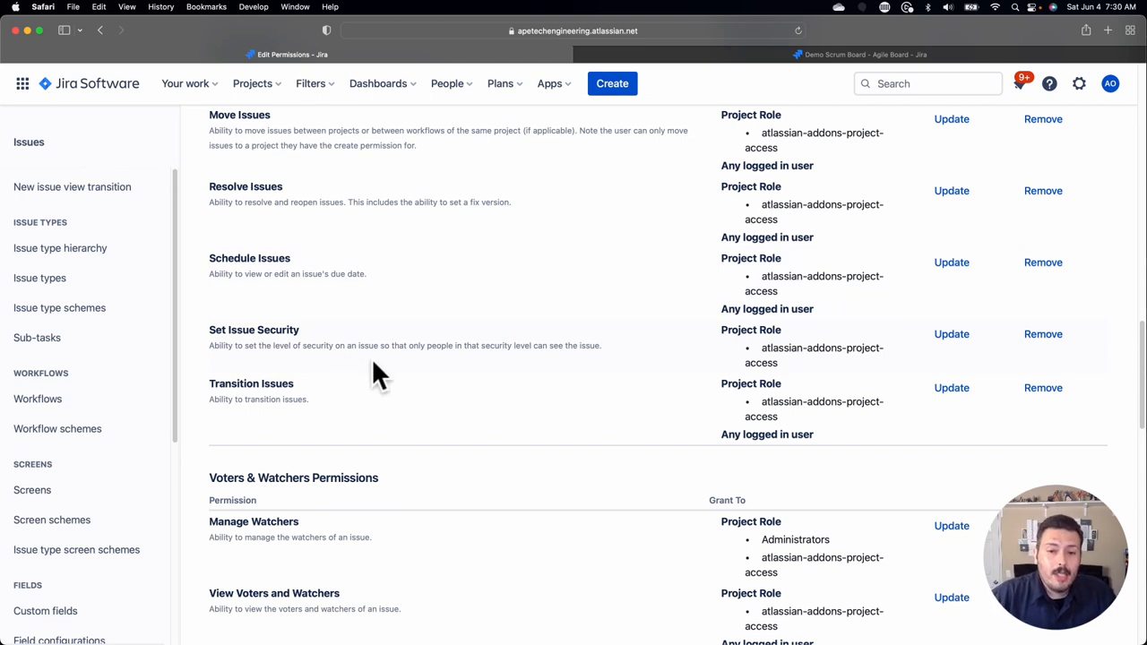
mouse_move(400, 348)
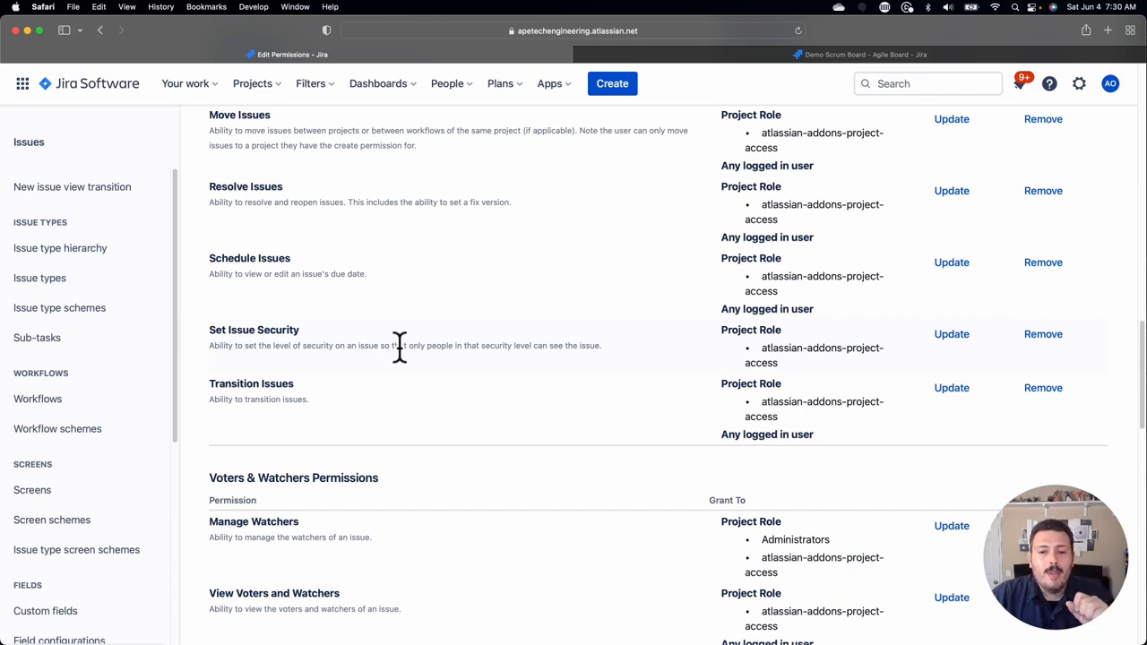
scroll("down", 3)
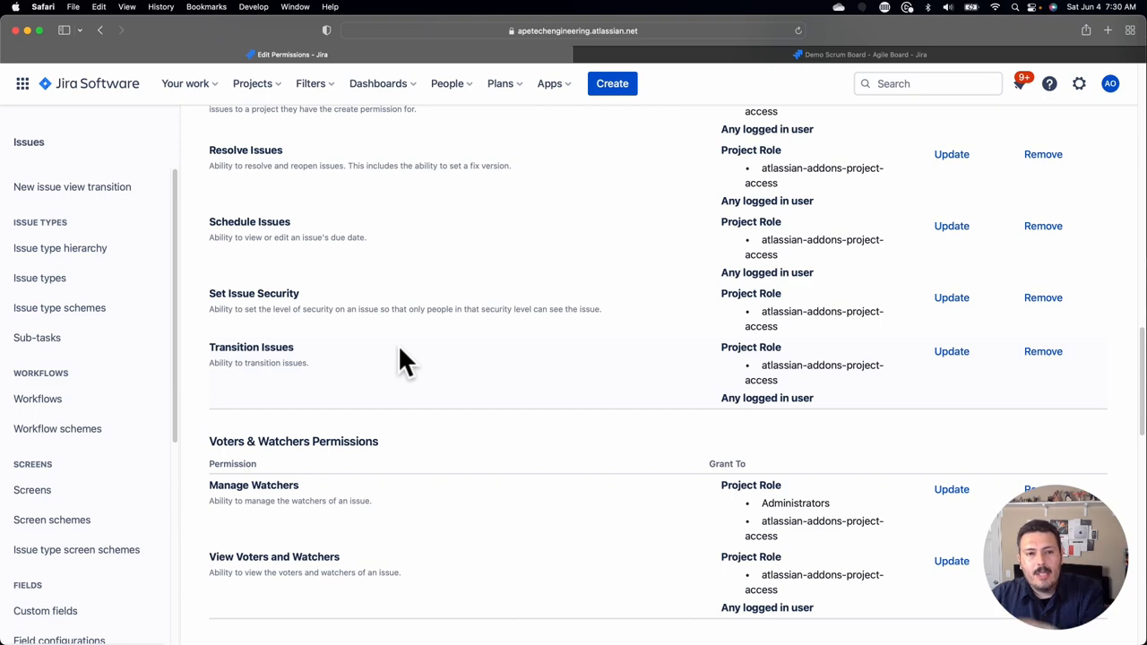
scroll("down", 3)
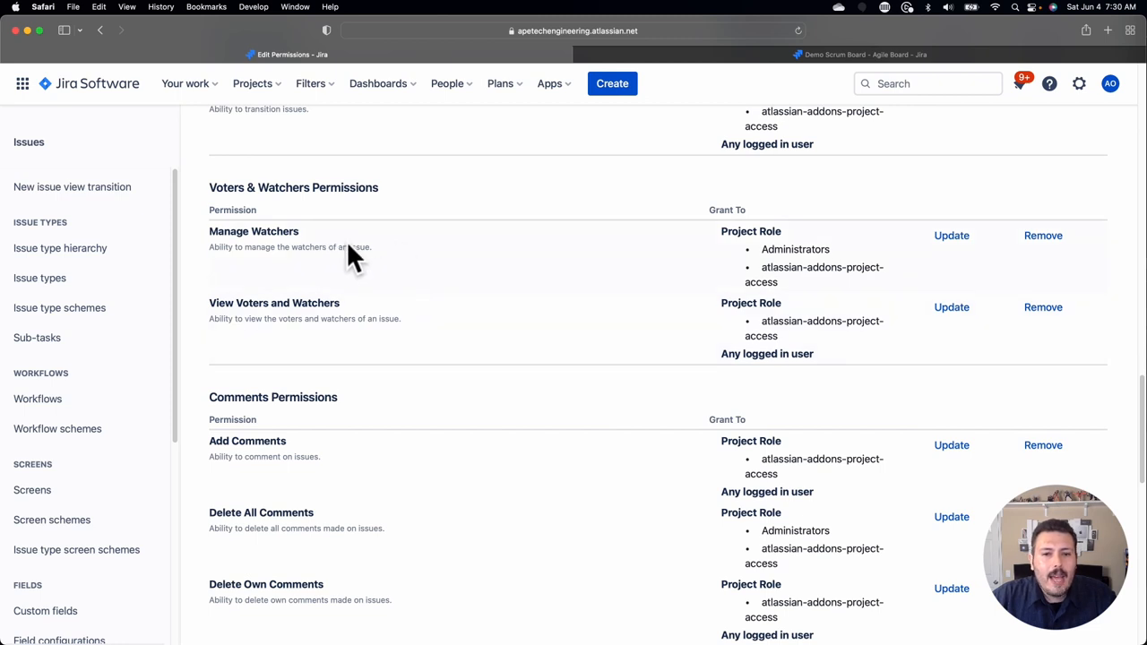
mouse_move(347, 247)
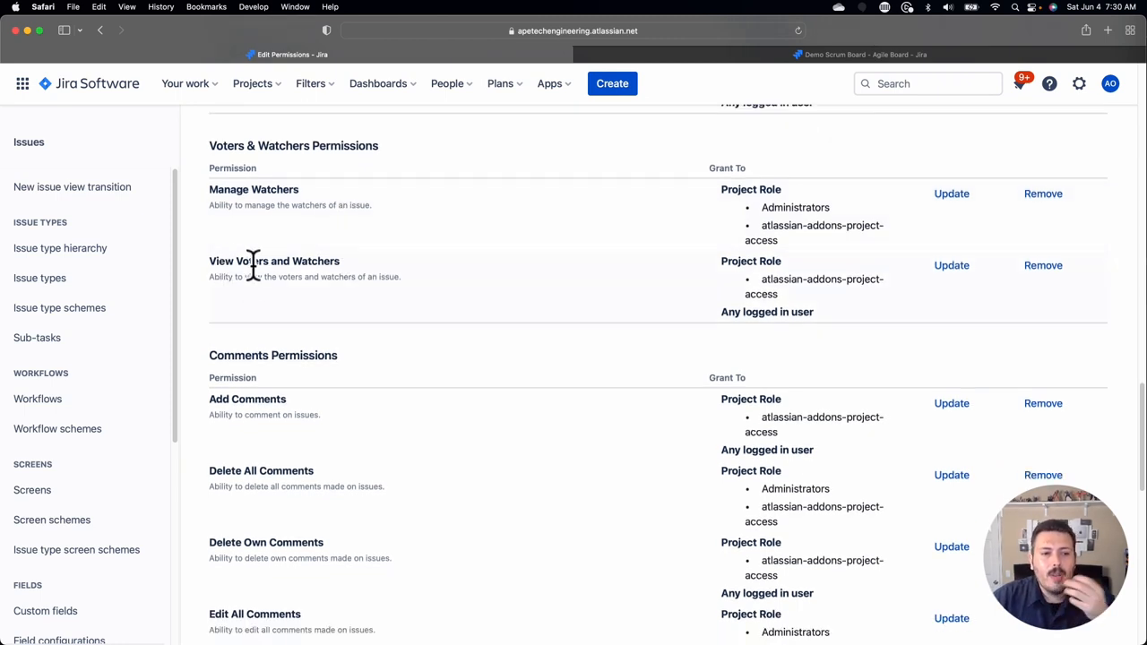
mouse_move(337, 262)
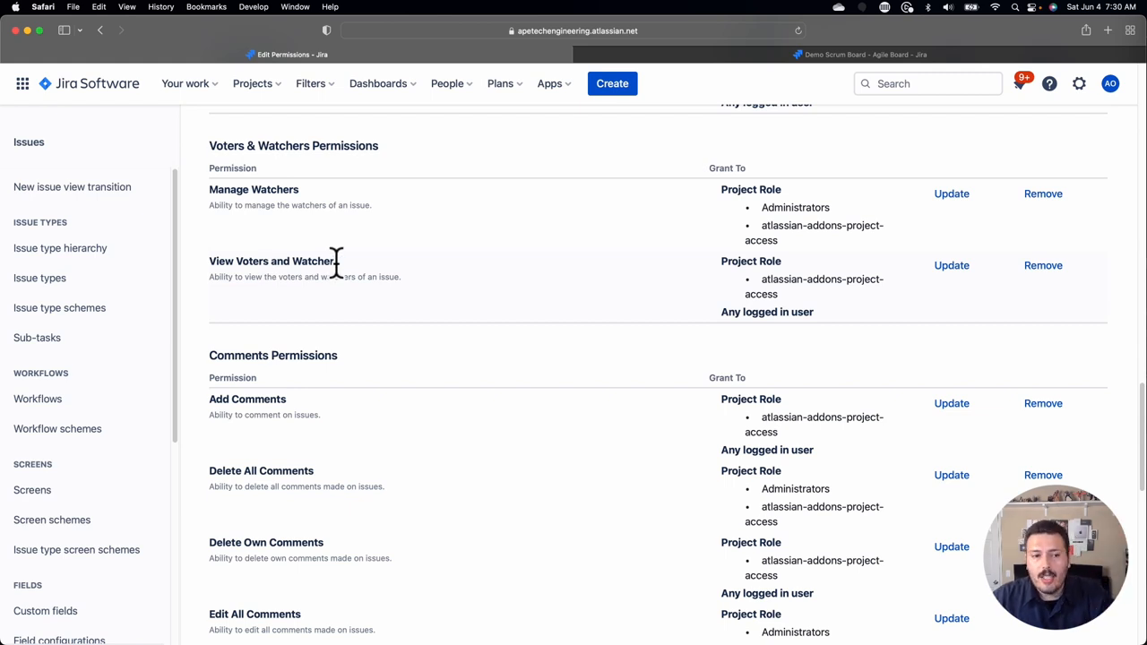
scroll("down", 3)
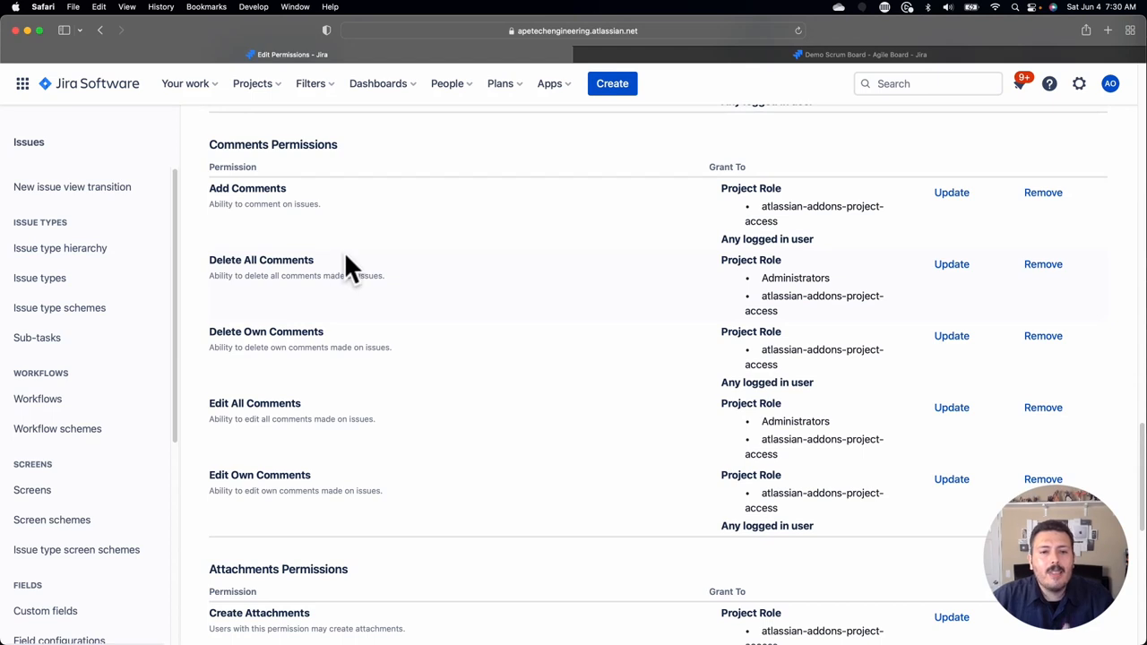
mouse_move(349, 301)
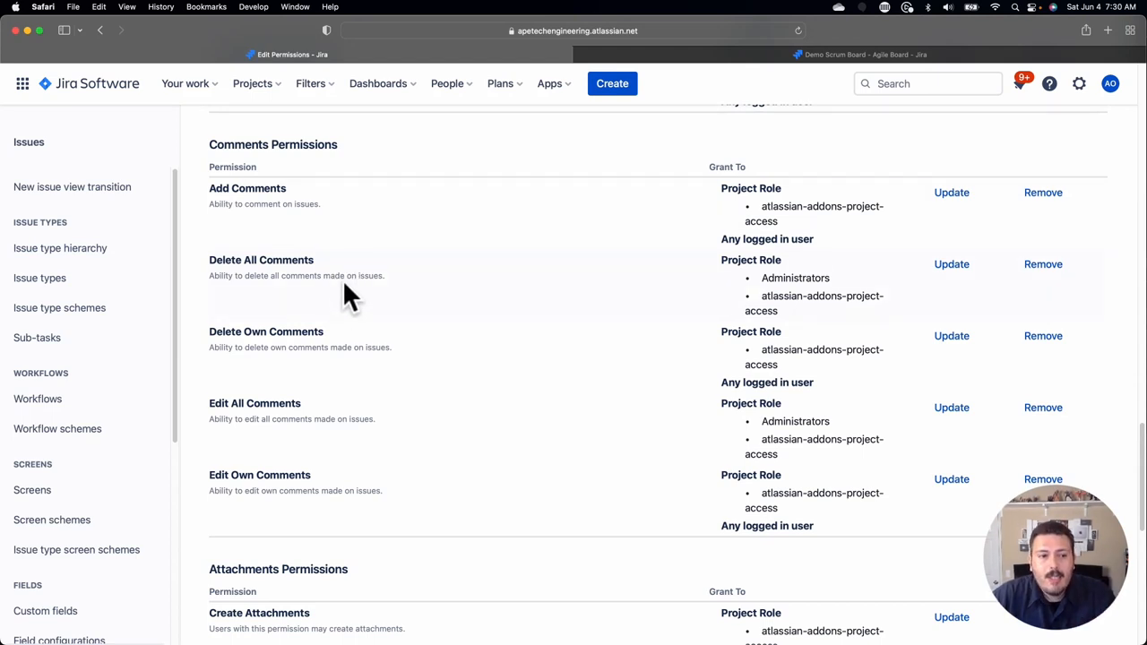
mouse_move(273, 211)
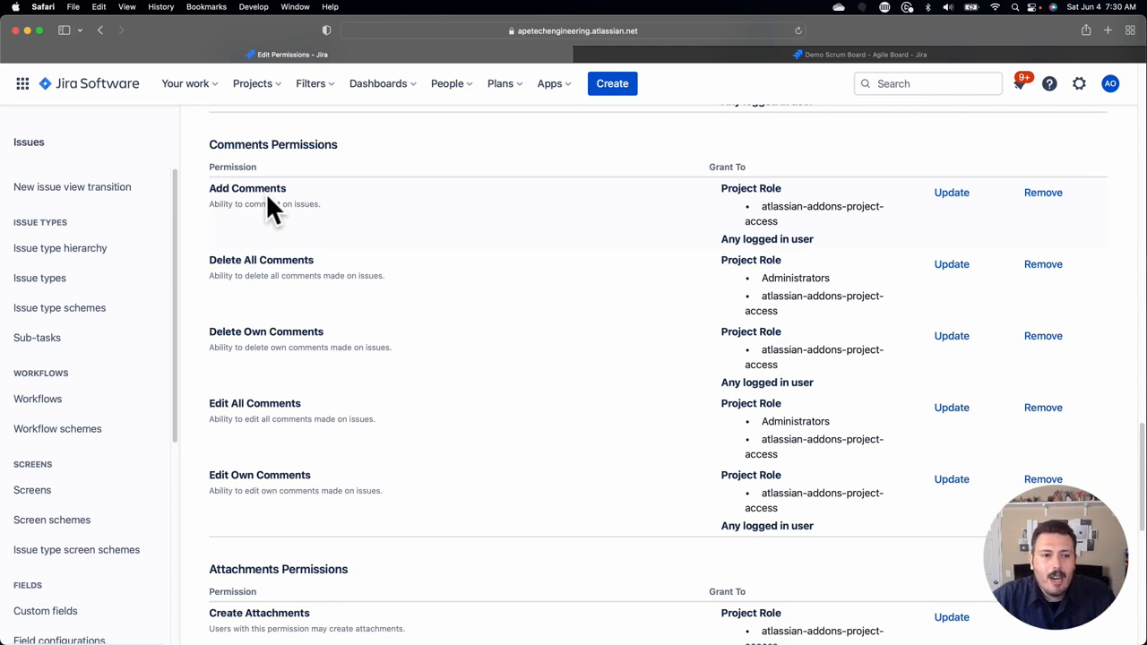
mouse_move(291, 348)
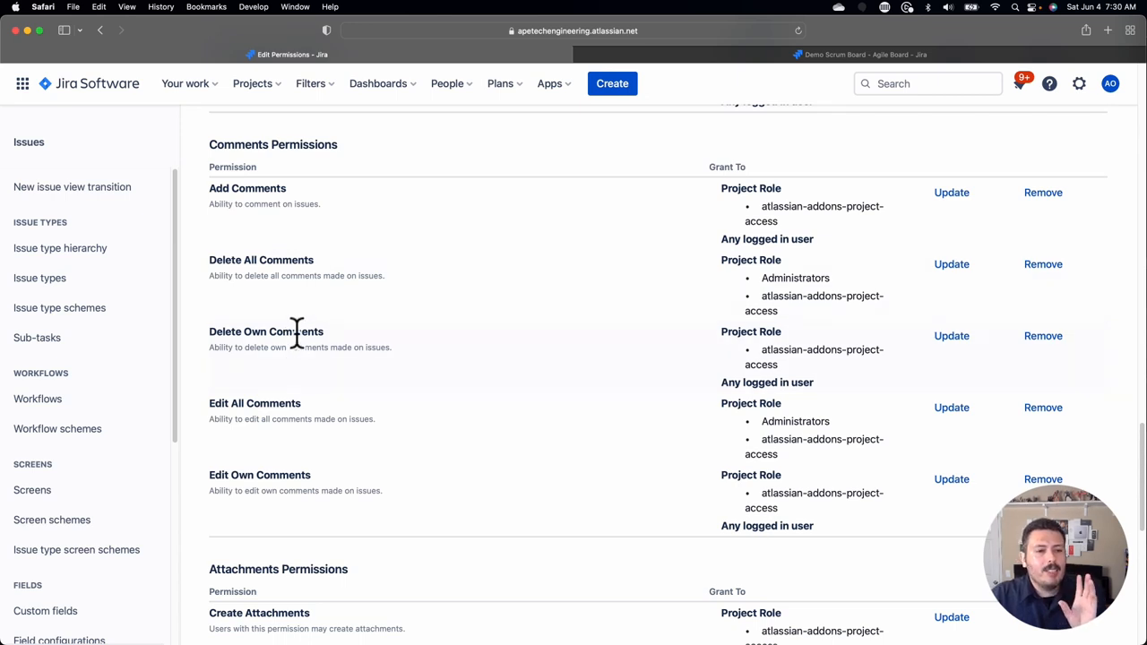
mouse_move(287, 276)
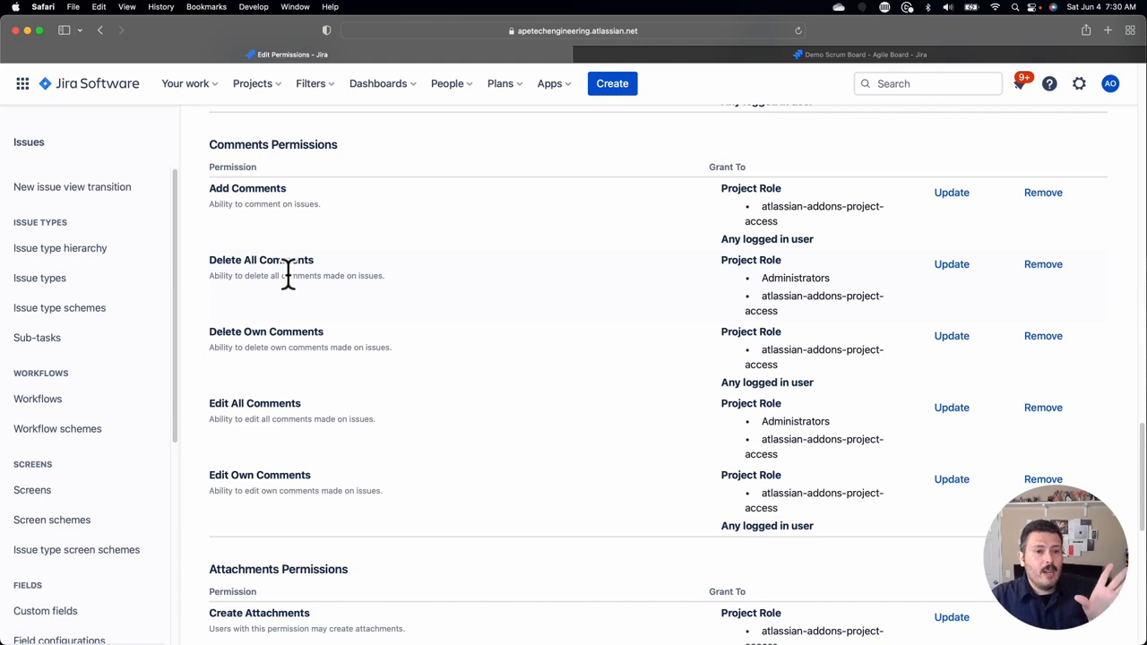
mouse_move(312, 351)
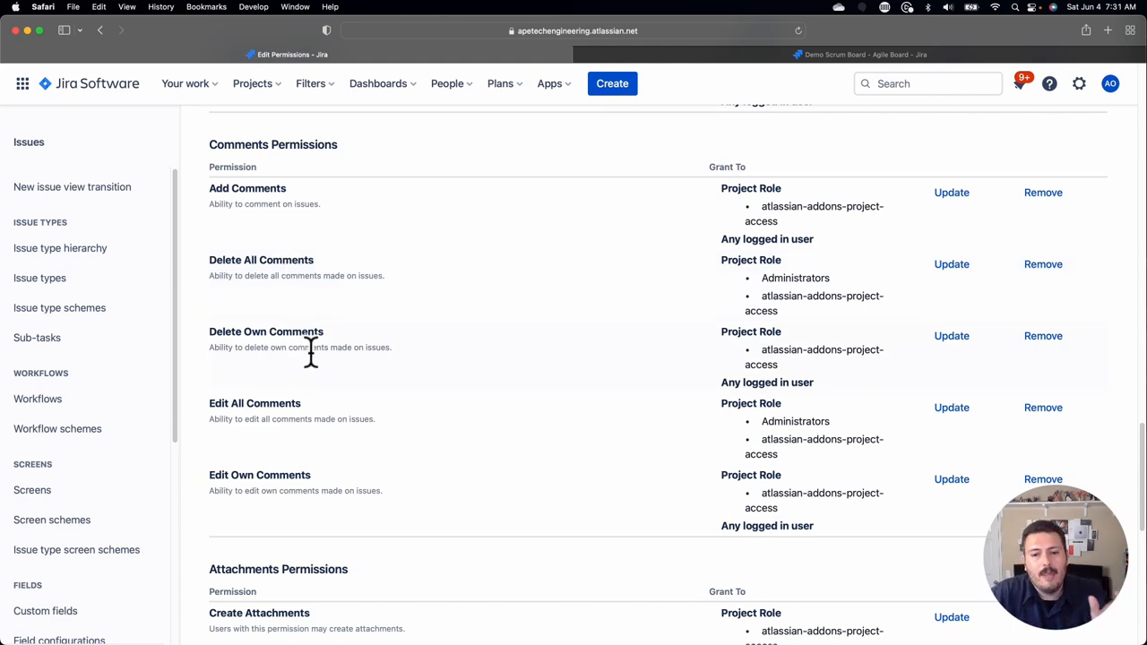
mouse_move(813, 349)
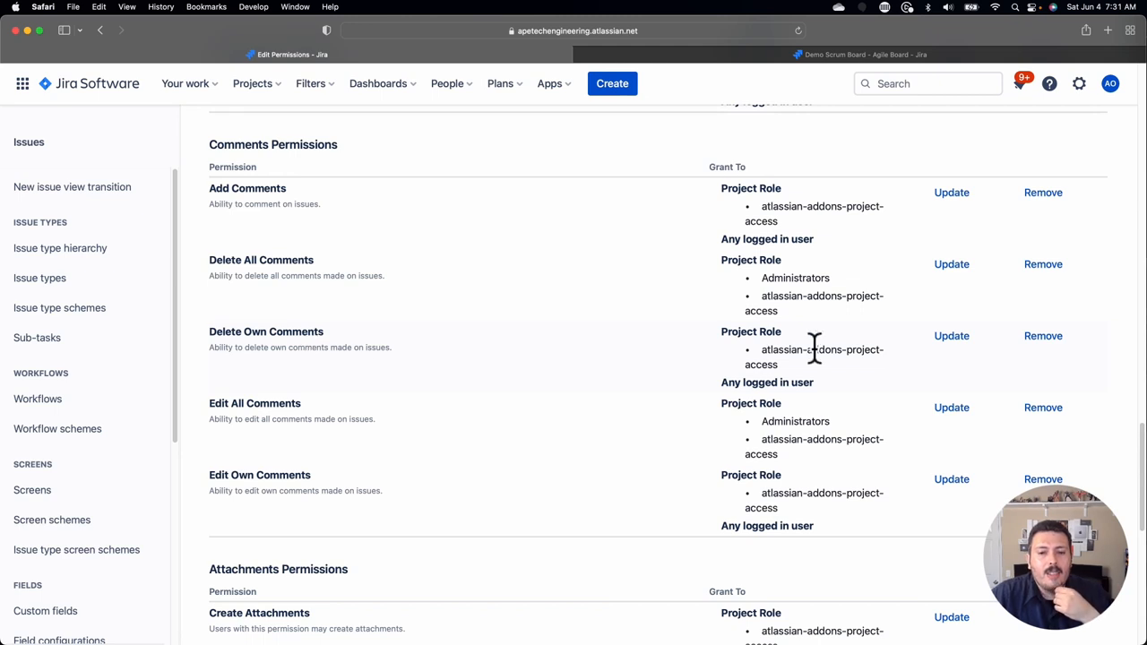
scroll("down", 3)
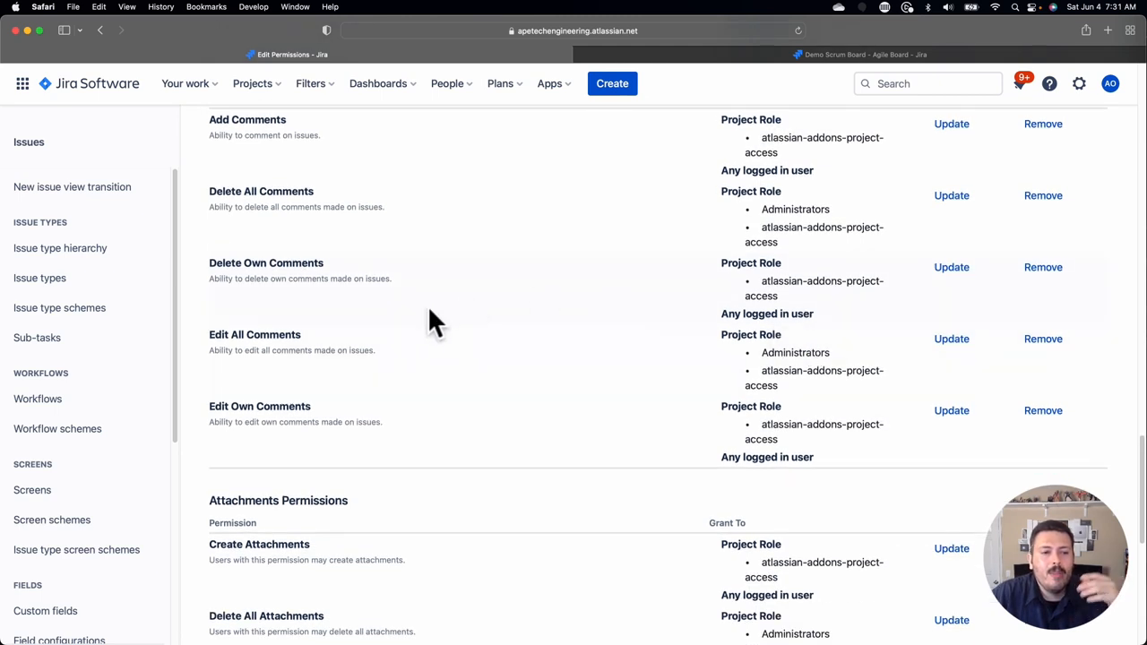
mouse_move(475, 376)
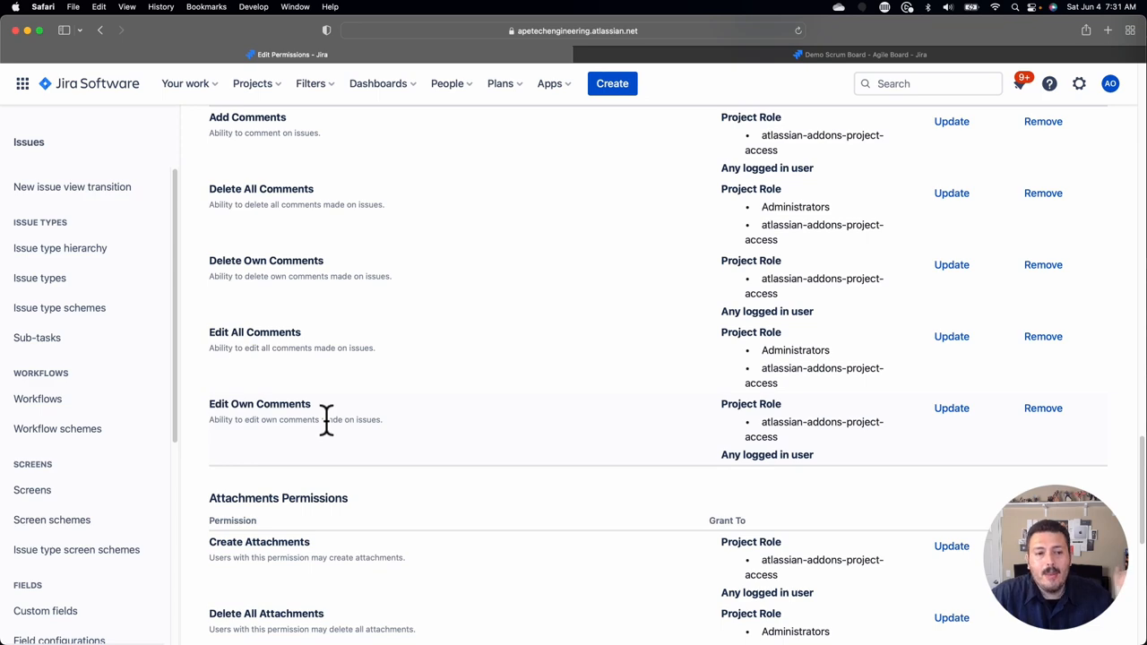
scroll("down", 3)
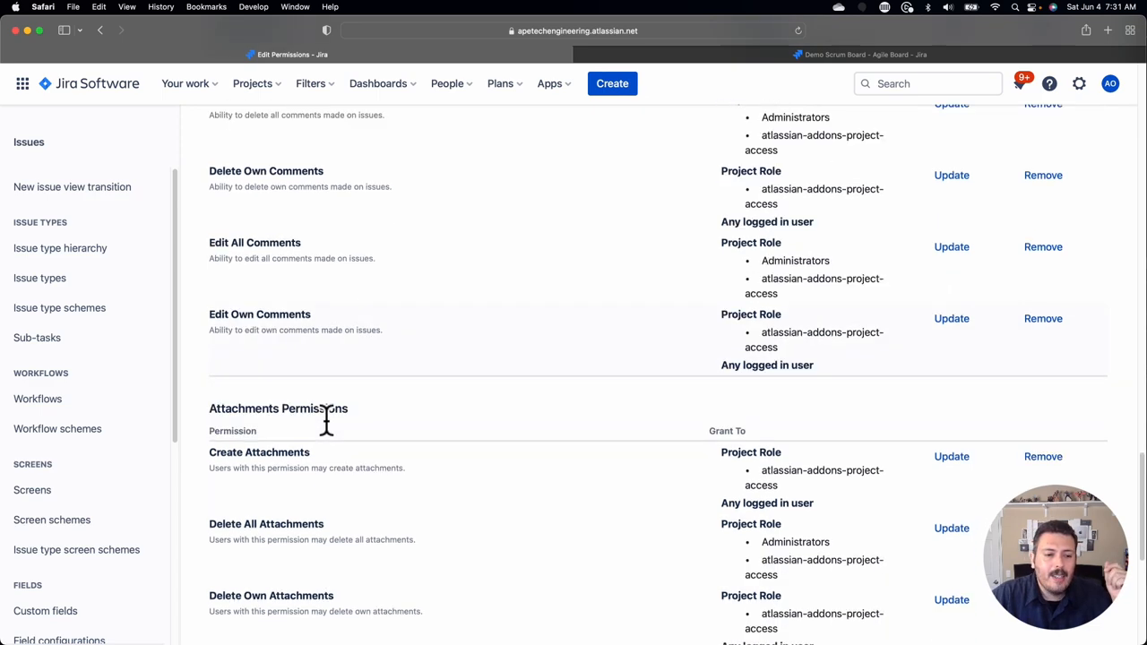
scroll("down", 3)
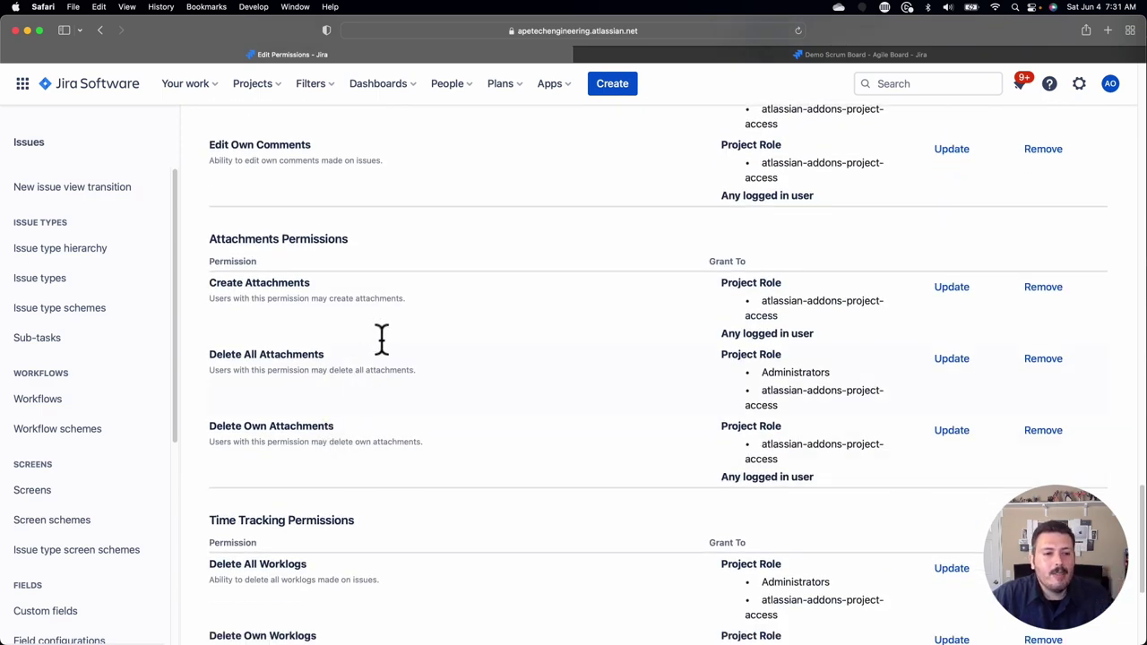
scroll("down", 3)
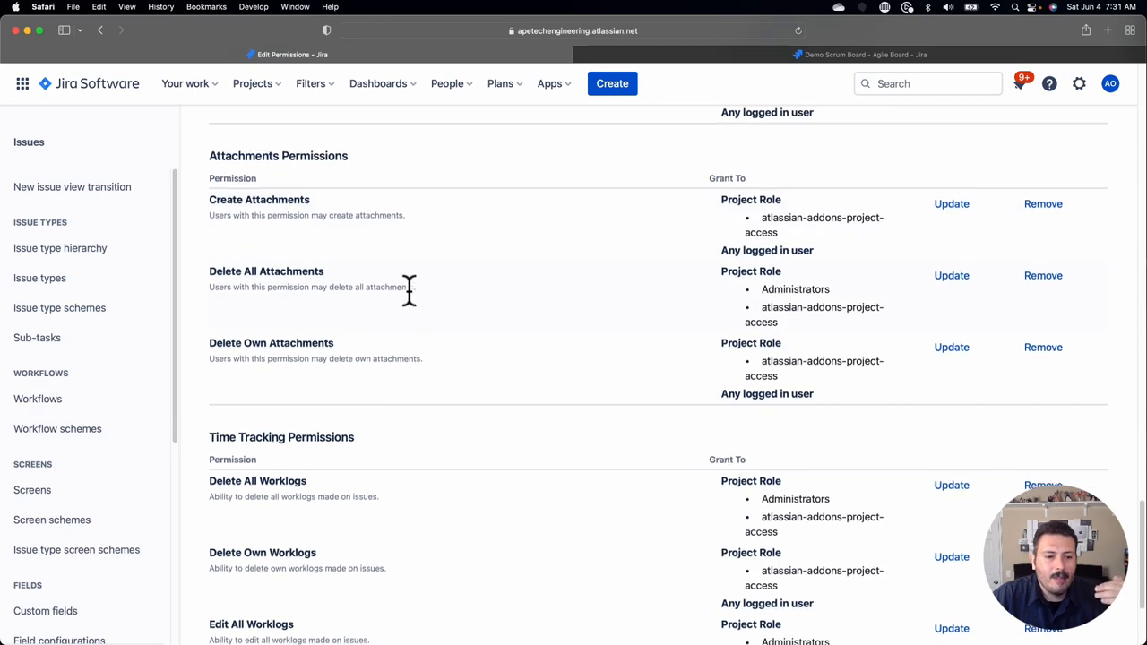
scroll("down", 3)
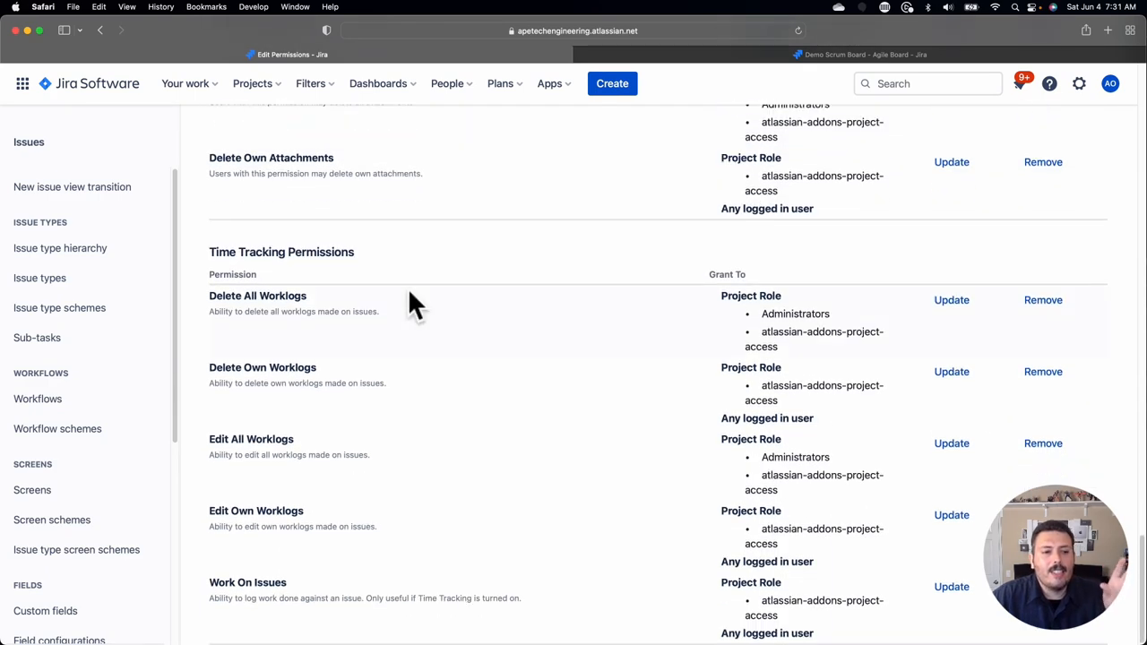
mouse_move(366, 394)
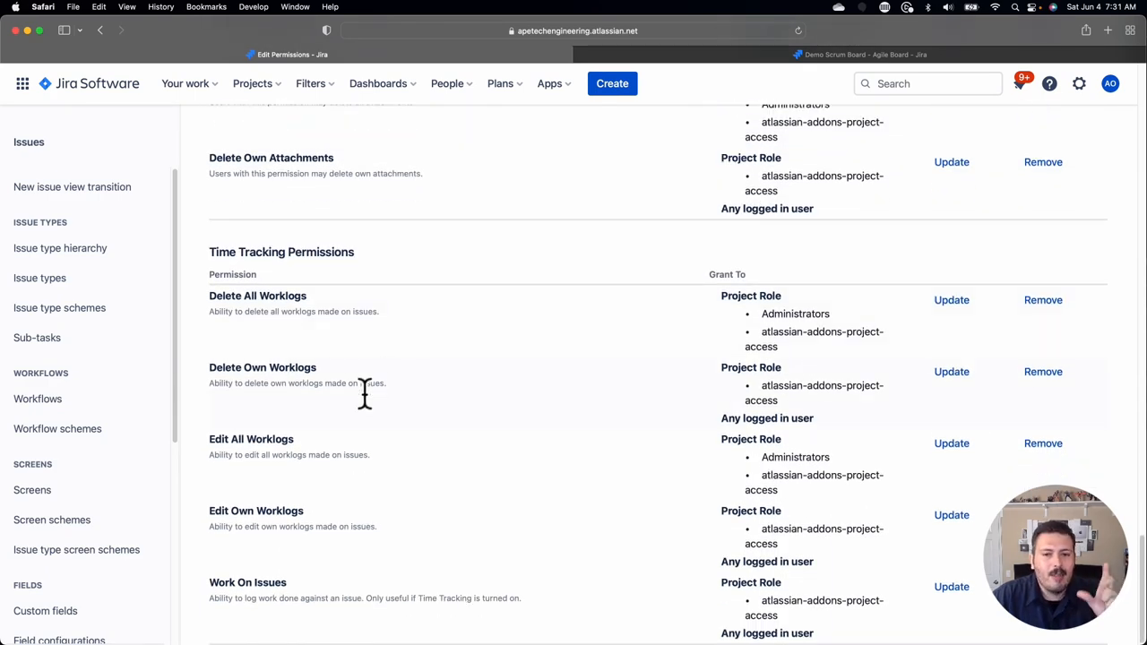
mouse_move(365, 409)
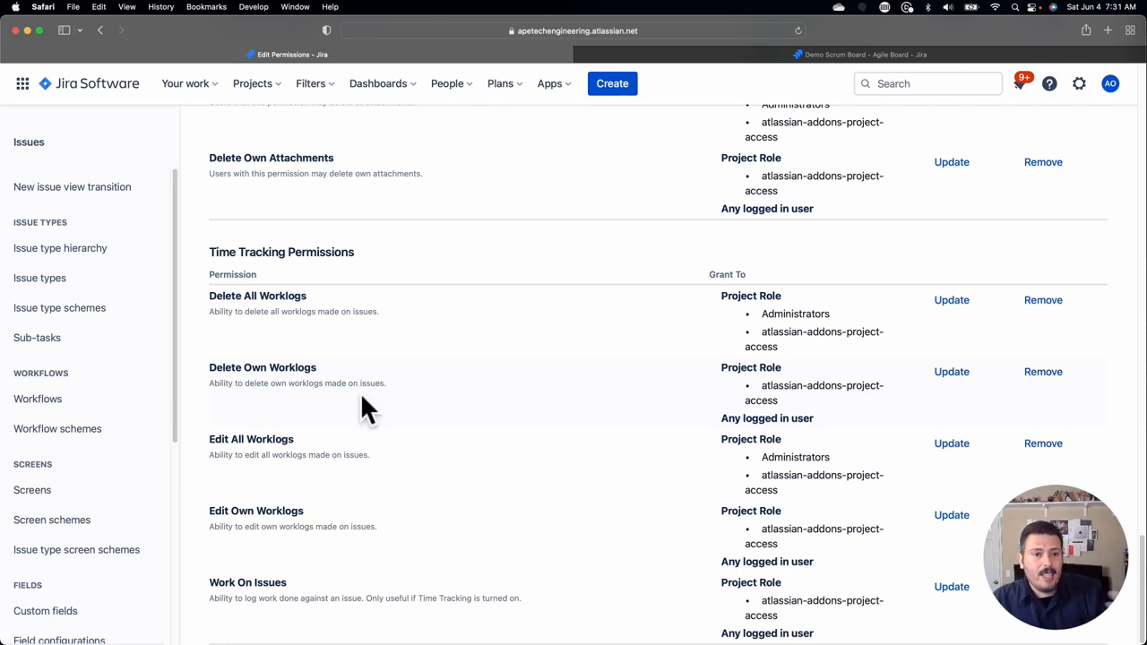
mouse_move(622, 340)
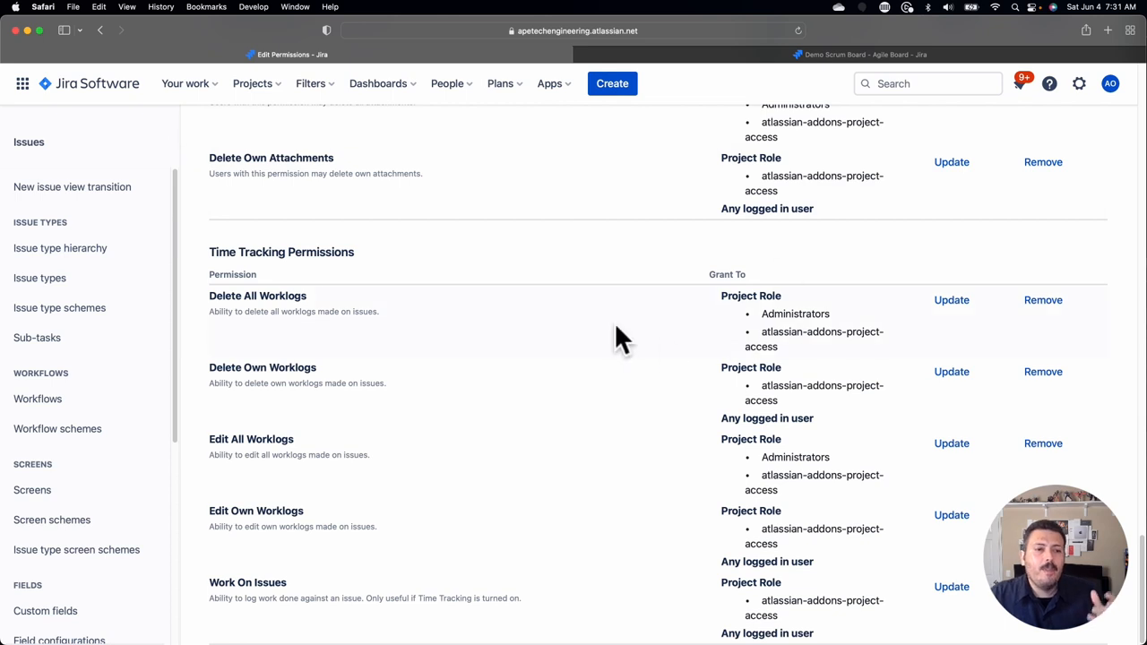
mouse_move(538, 322)
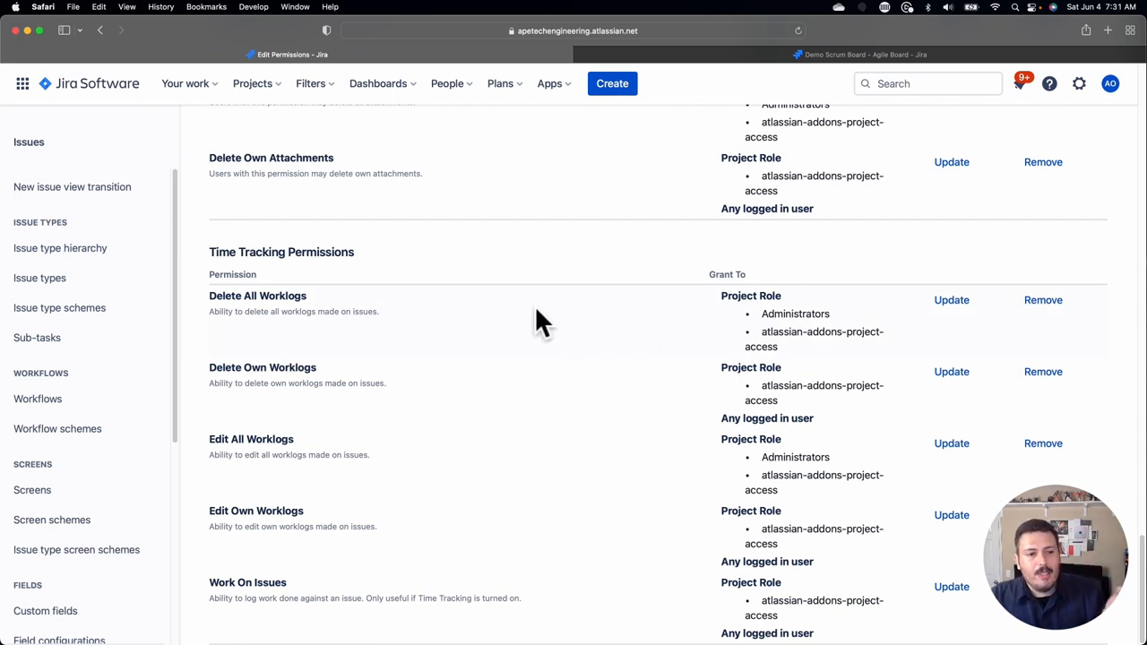
mouse_move(351, 457)
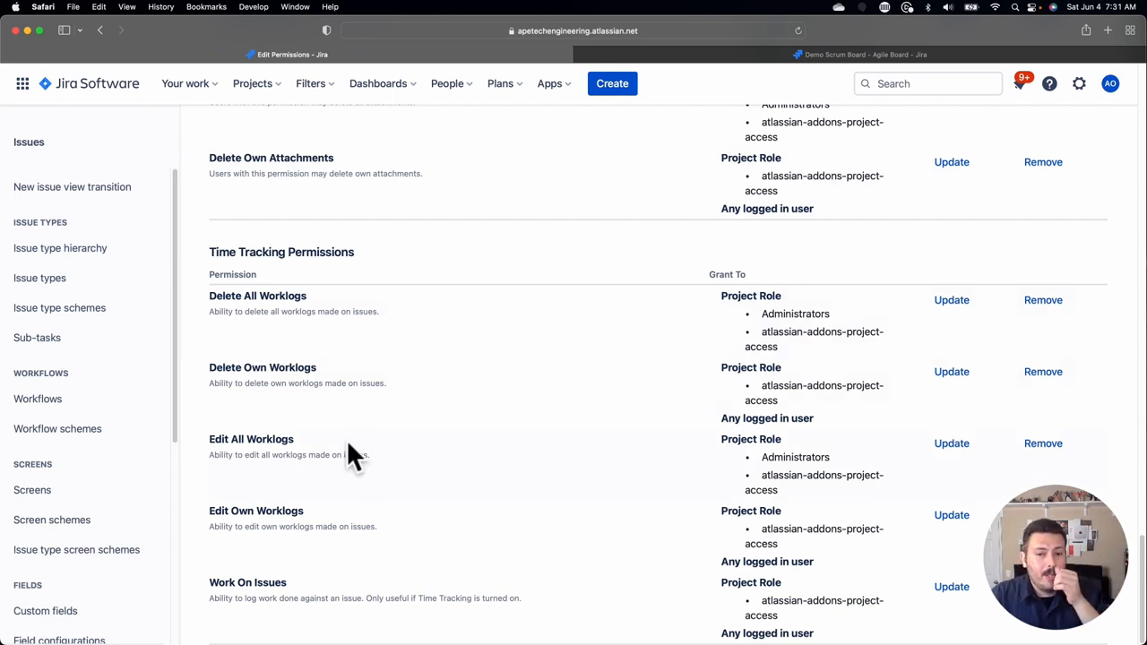
mouse_move(380, 409)
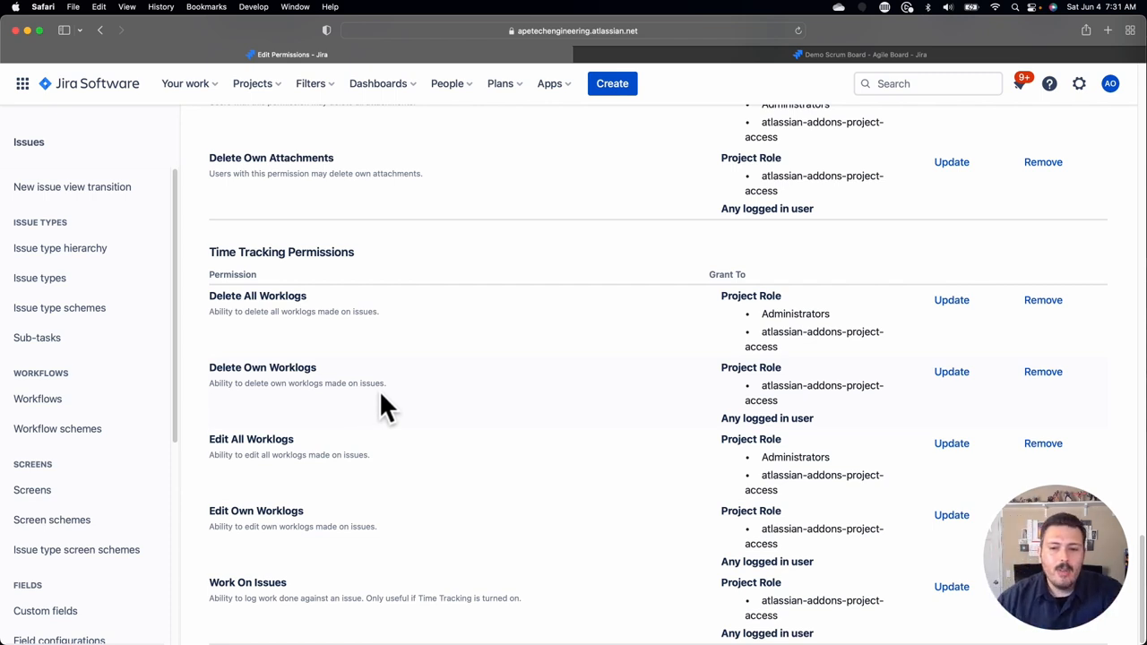
mouse_move(735, 444)
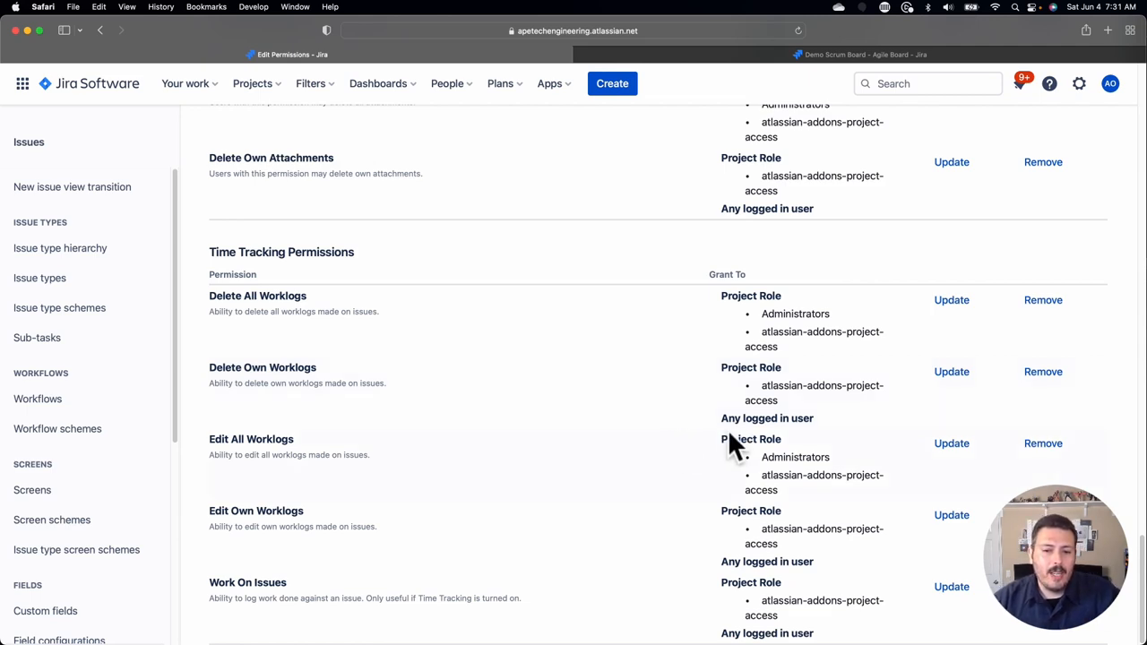
mouse_move(767, 509)
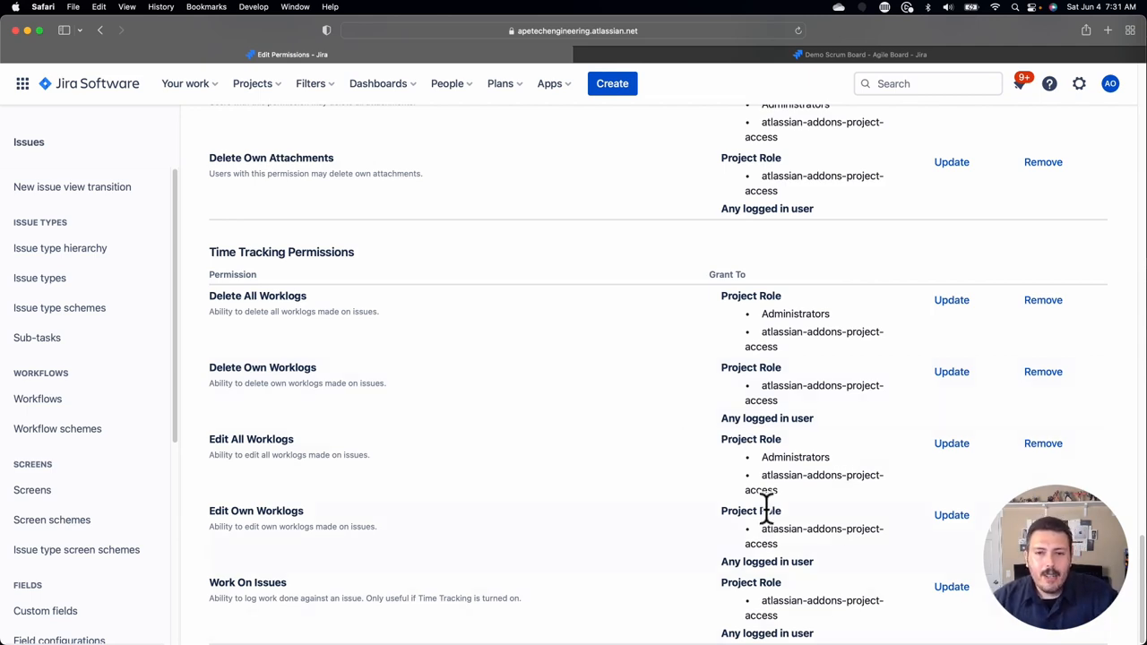